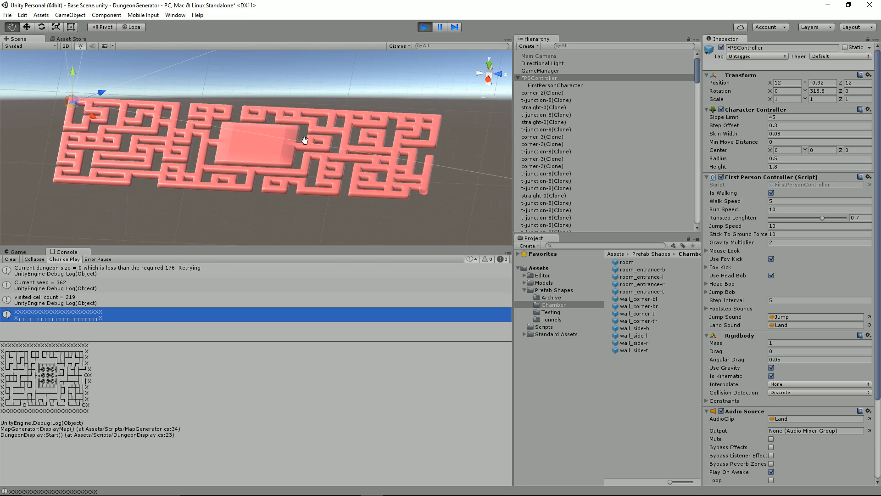
mouse_move(215, 235)
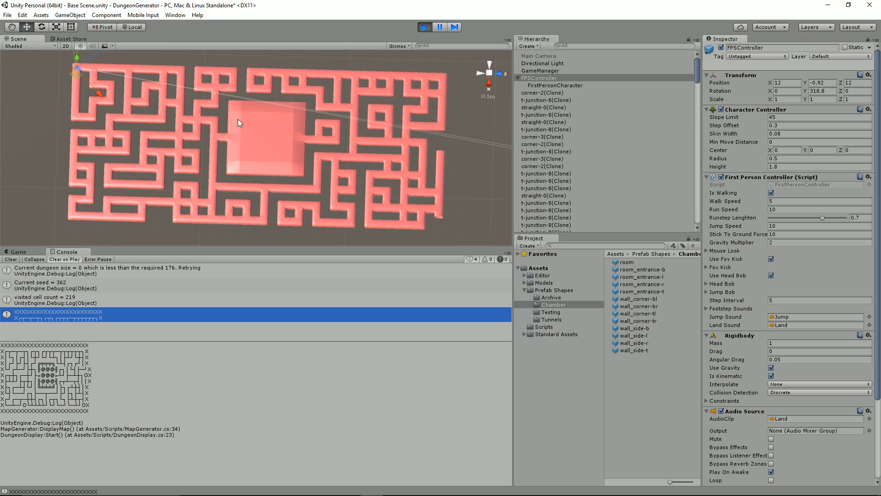
mouse_move(237, 126)
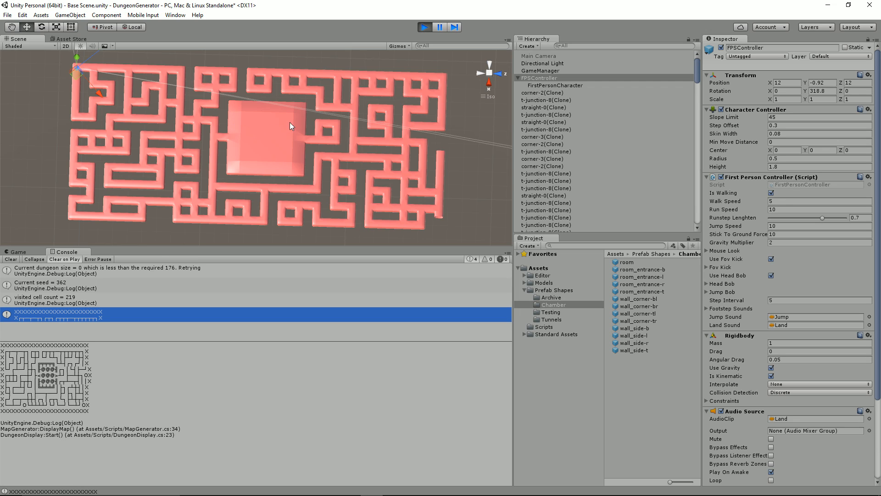
mouse_move(300, 123)
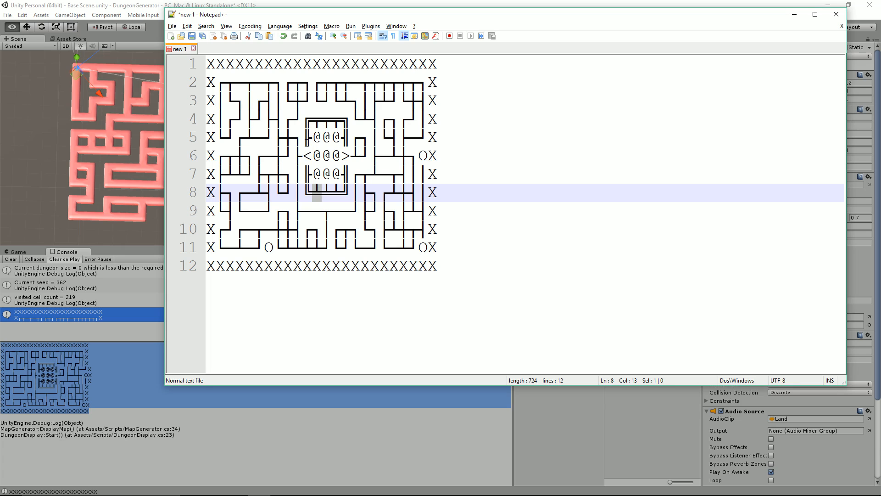
Inspect the @ room's left and right wall characters on map lines 5 and 7
click(307, 137)
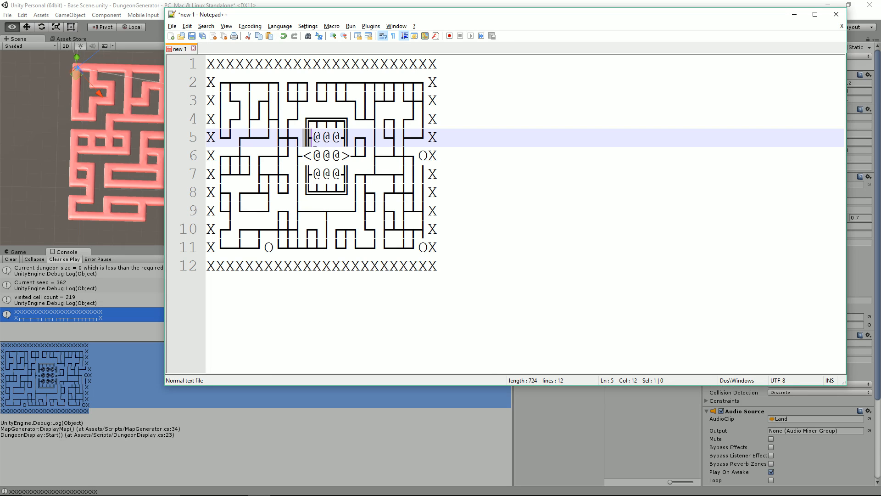
mouse_move(312, 143)
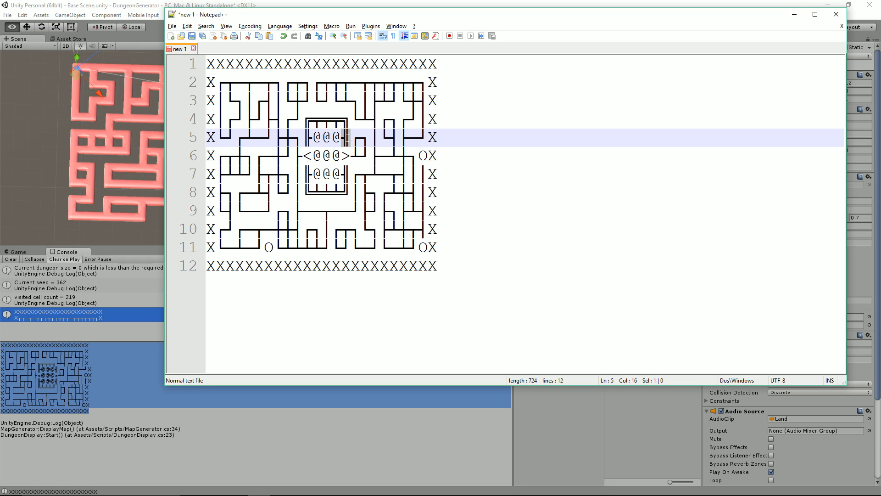
mouse_move(345, 148)
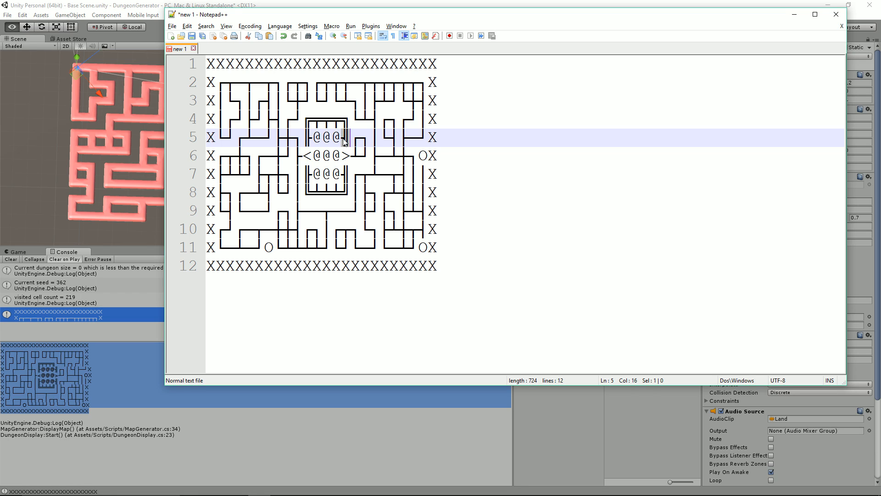
click(329, 118)
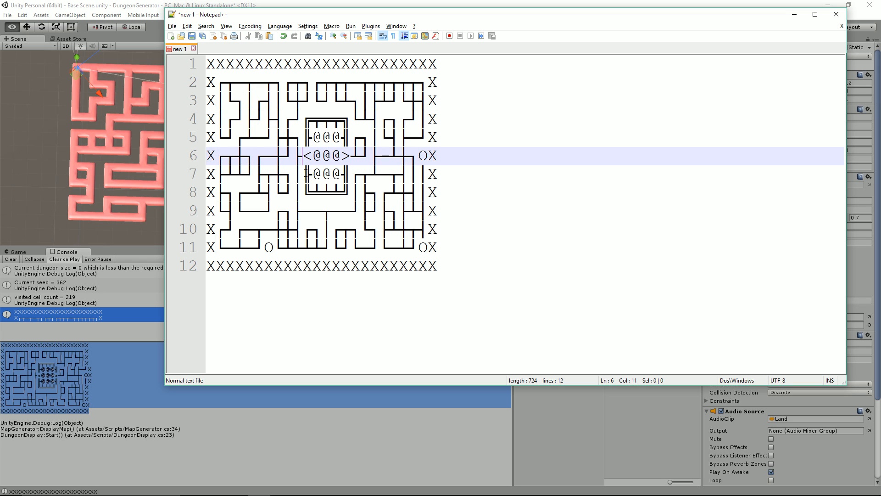
click(345, 174)
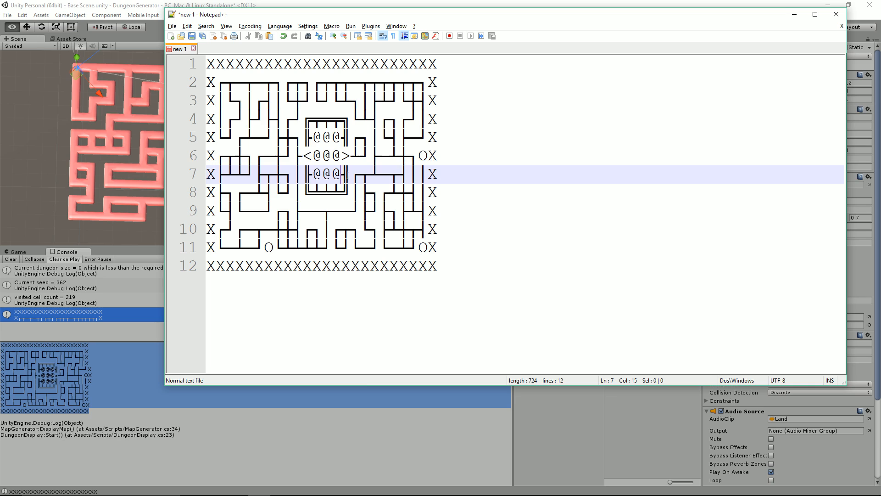
key(alt+tab)
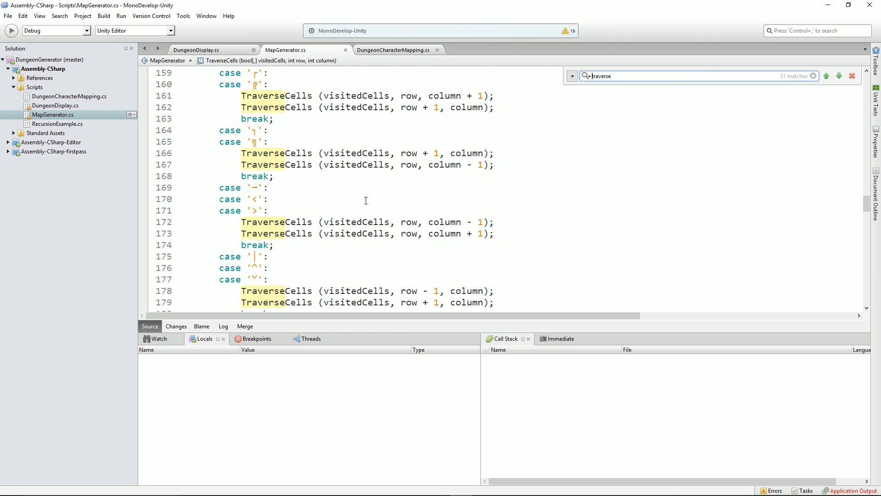
scroll(down, 3)
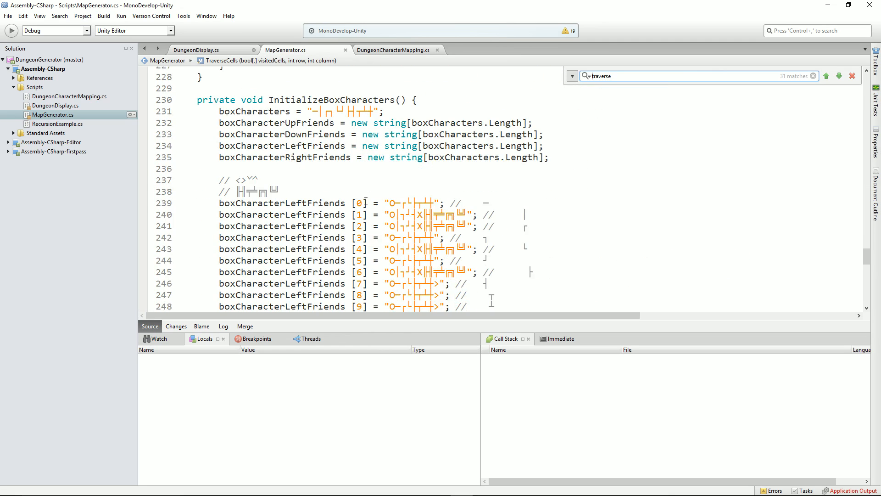
scroll(down, 3)
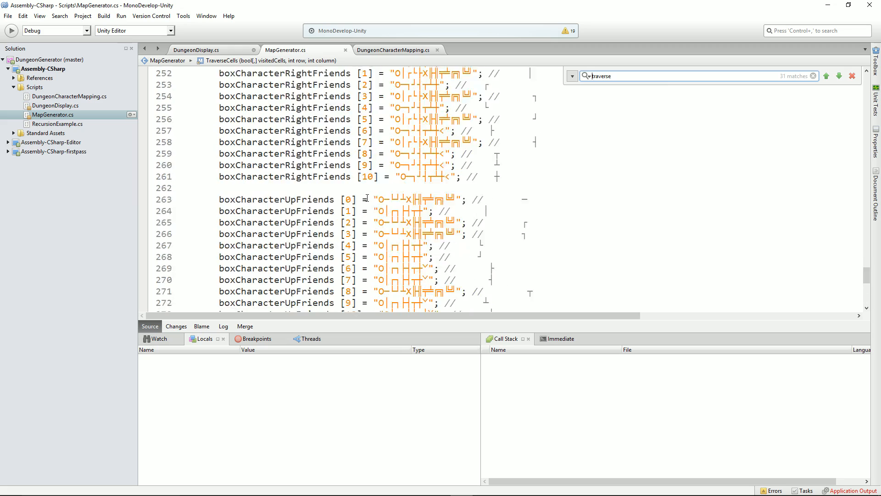
click(838, 77)
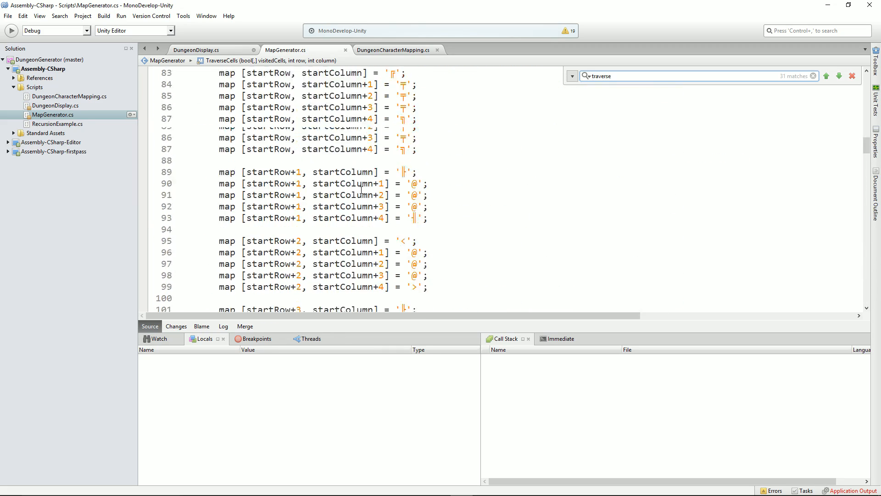
scroll(down, 3)
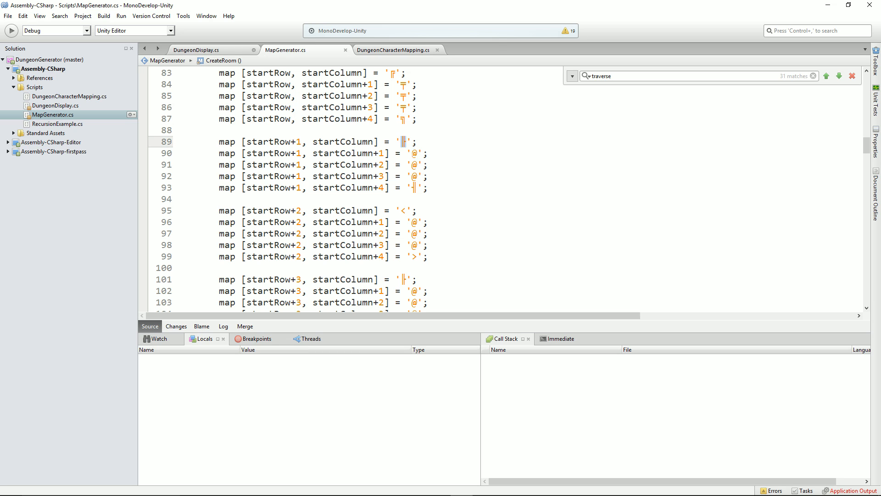
scroll(down, 3)
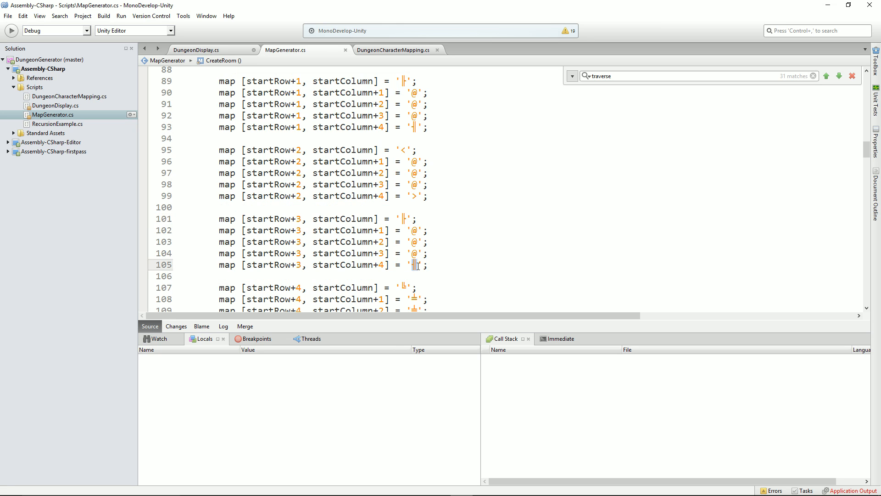
scroll(down, 3)
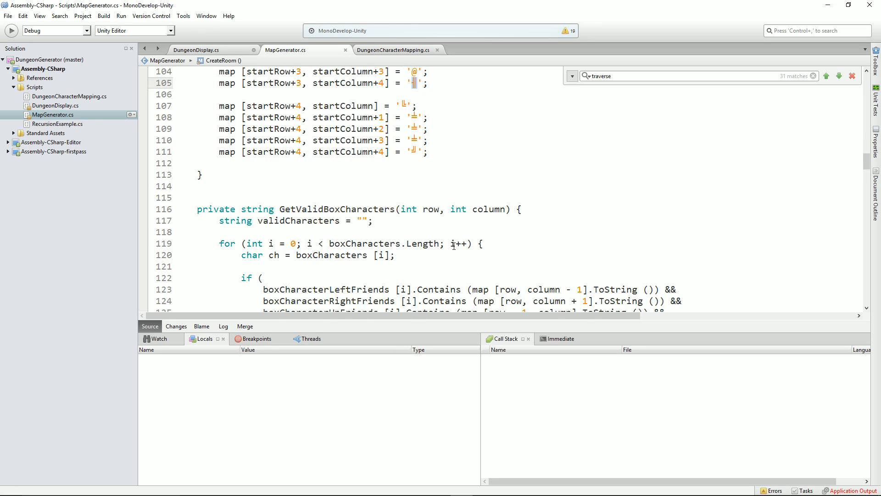
click(837, 76)
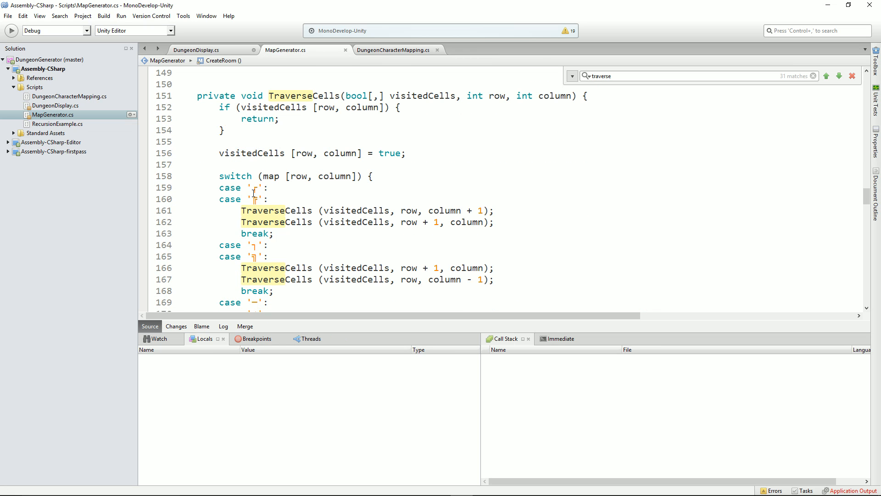
scroll(down, 3)
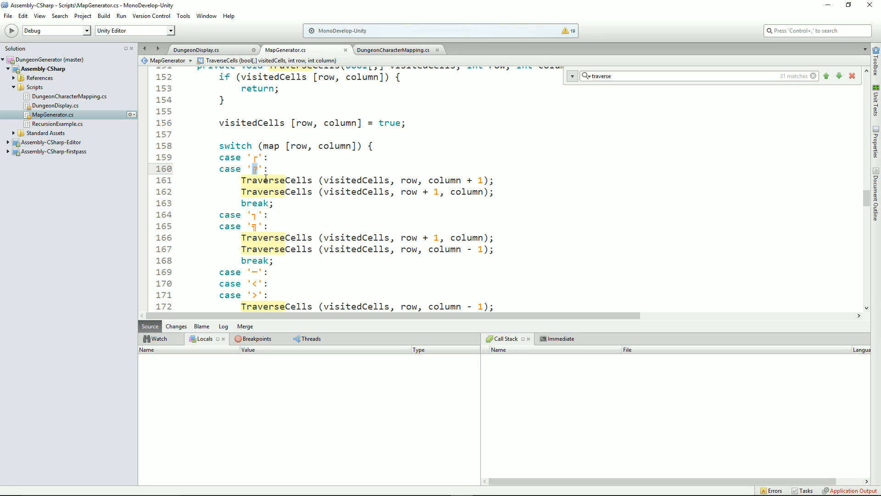
mouse_move(285, 191)
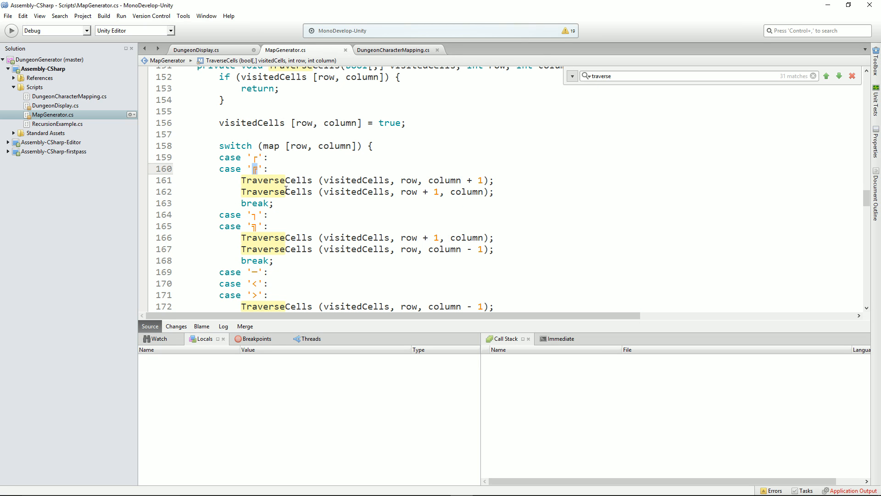
scroll(down, 3)
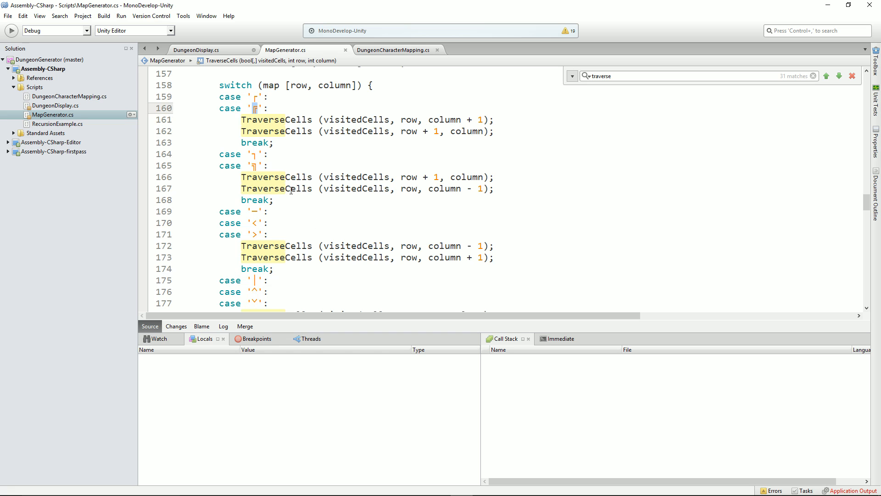
scroll(down, 3)
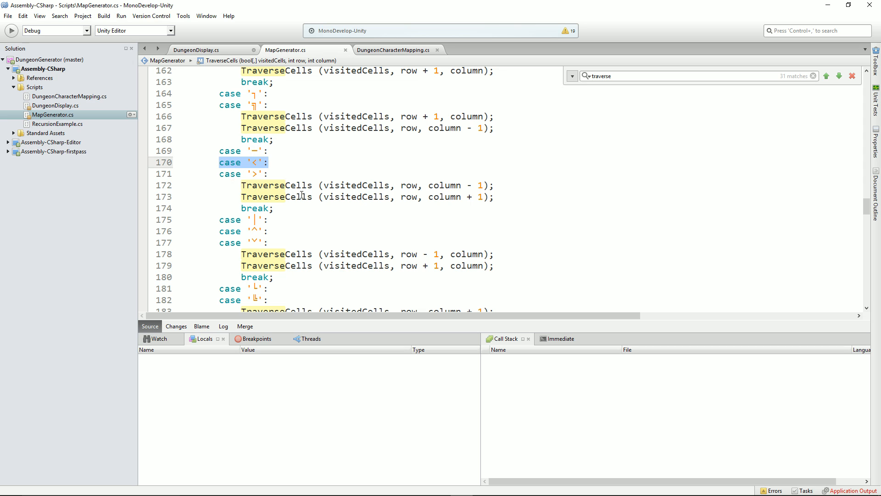
scroll(down, 3)
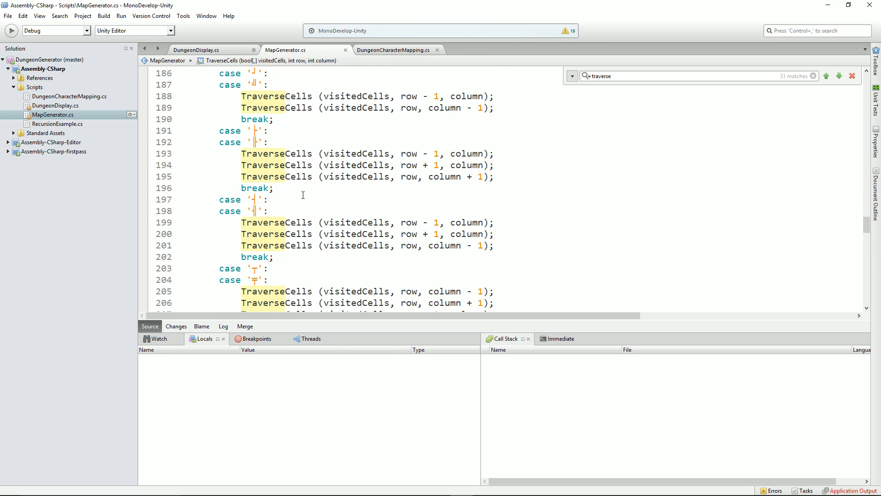
scroll(down, 3)
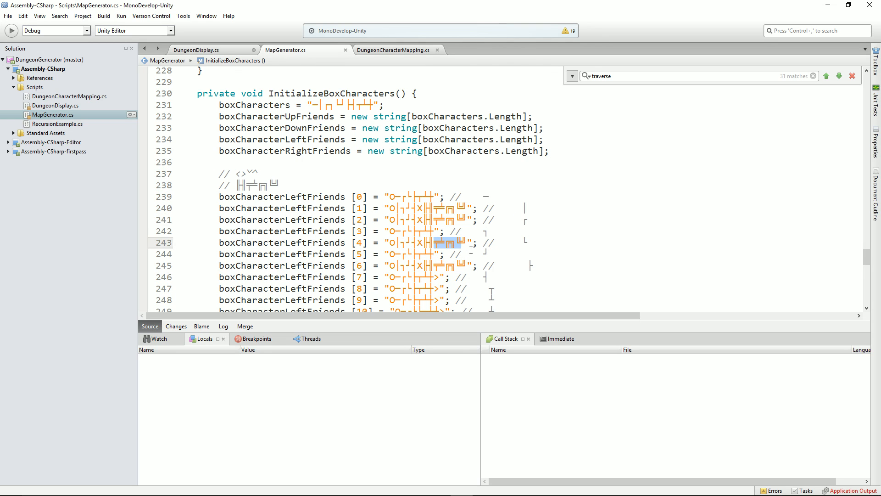
scroll(down, 3)
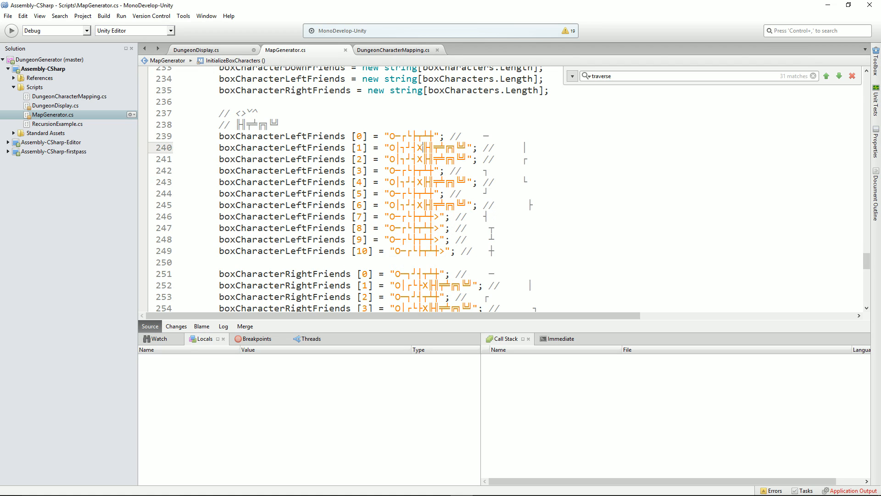
mouse_move(424, 134)
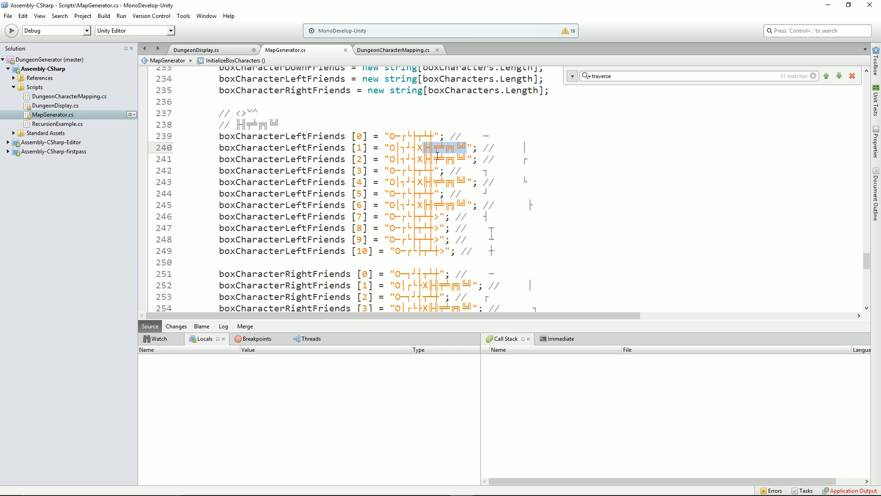
scroll(down, 3)
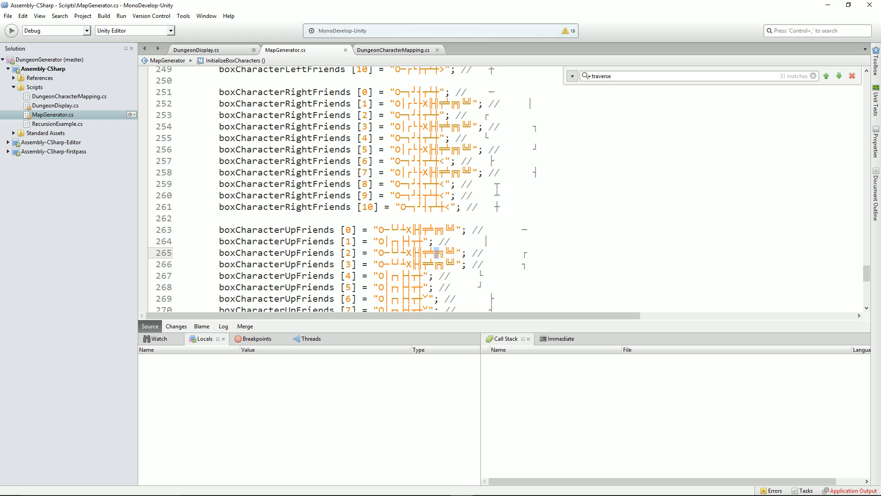
mouse_move(544, 261)
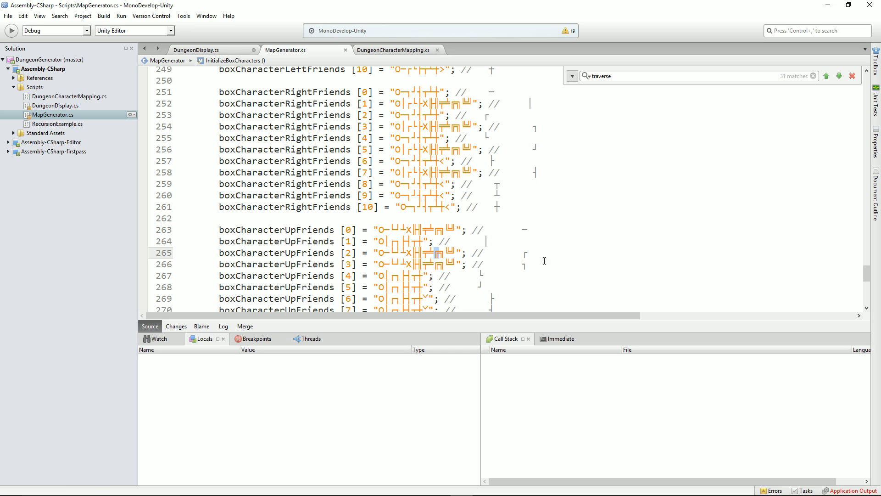
scroll(down, 3)
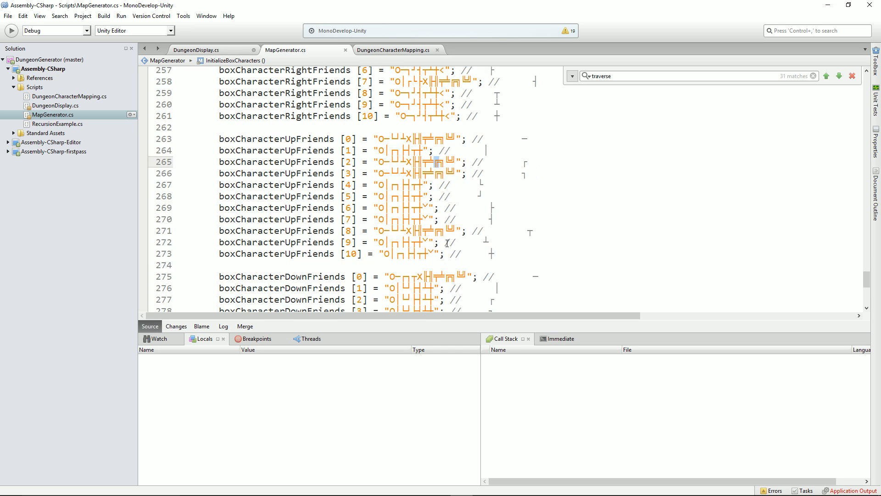
scroll(down, 3)
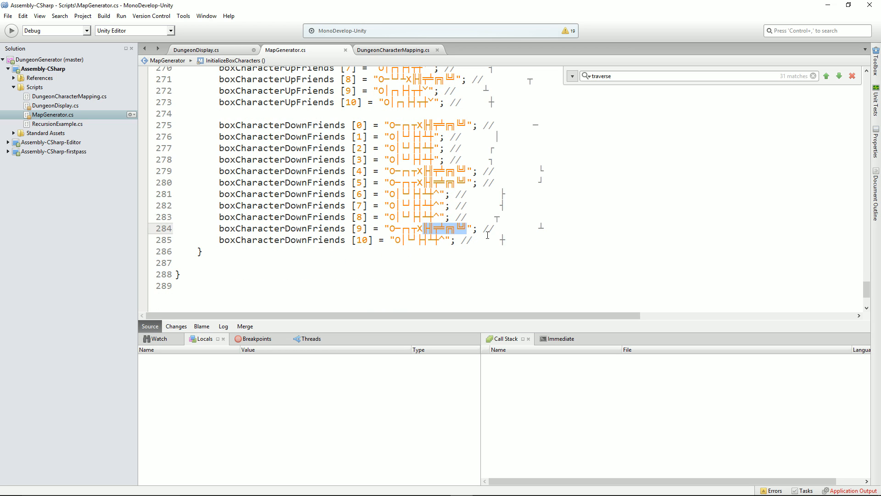
mouse_move(384, 213)
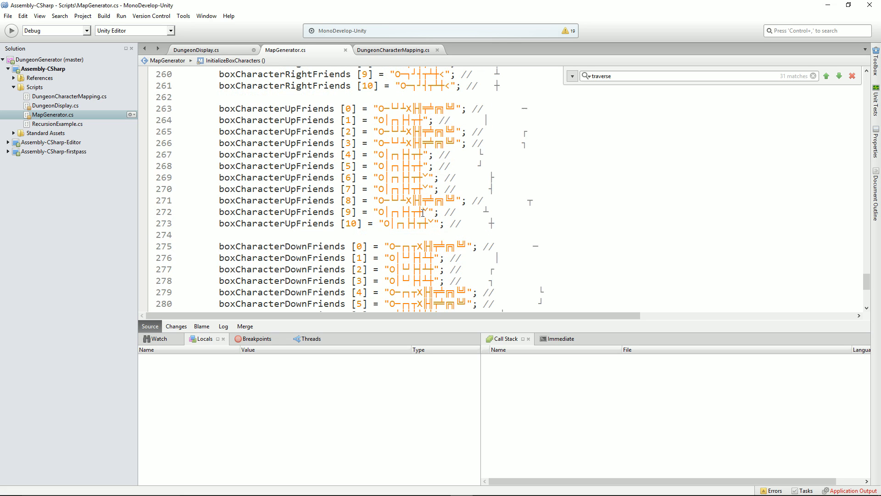
scroll(up, 3)
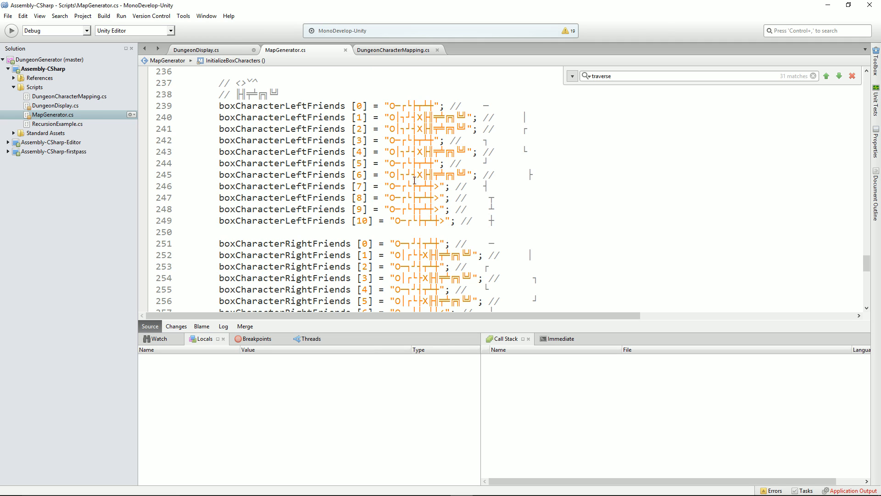
mouse_move(430, 229)
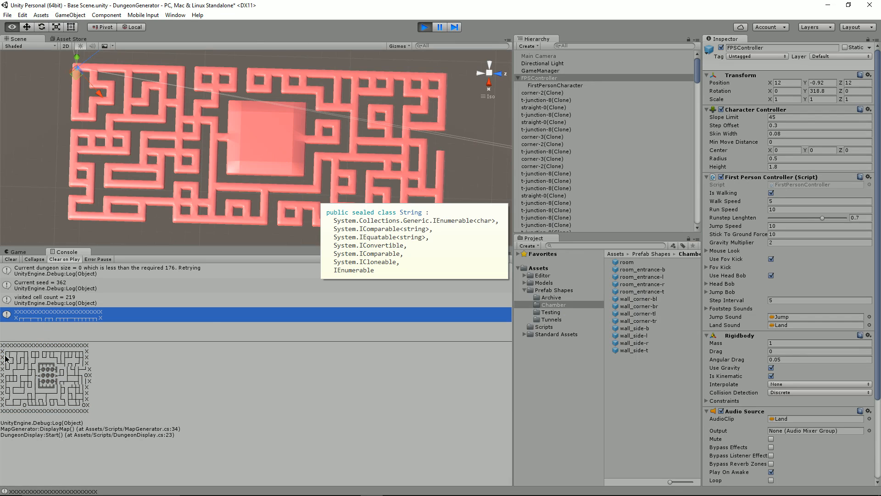
mouse_move(242, 145)
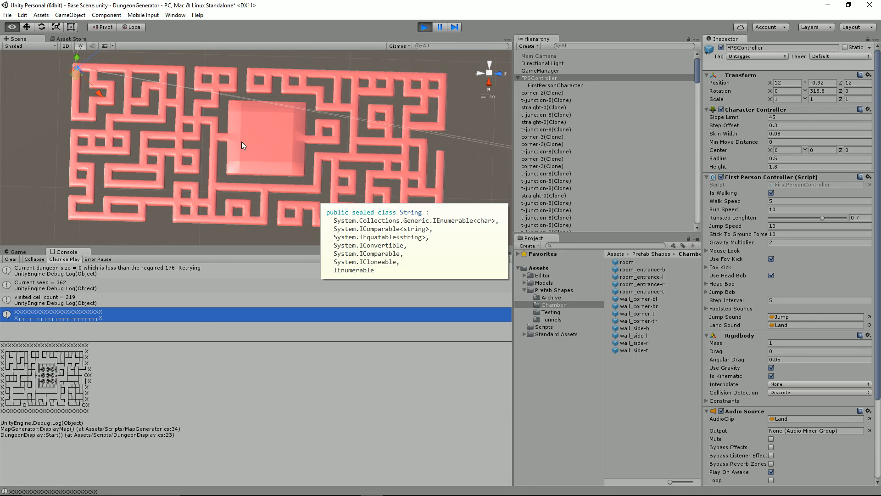
mouse_move(130, 85)
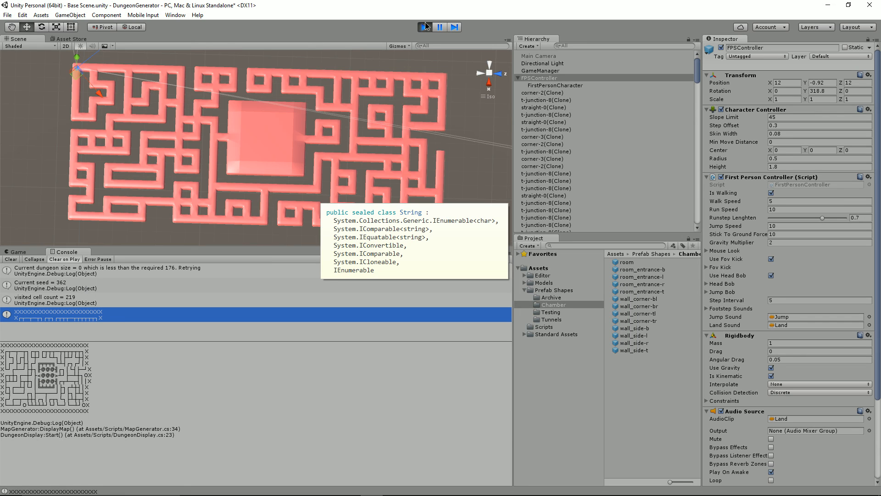
Exit play mode and open DungeonCharacterMapping from Assets > Scripts in the code editor
click(422, 26)
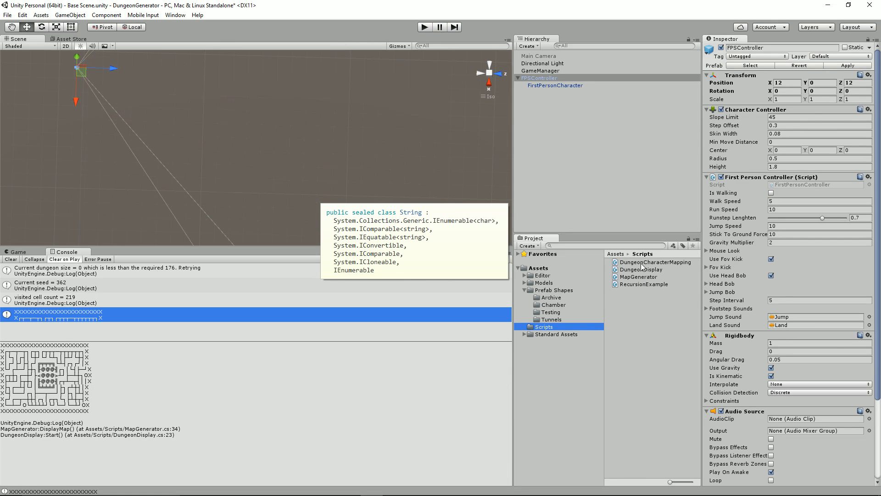
click(655, 262)
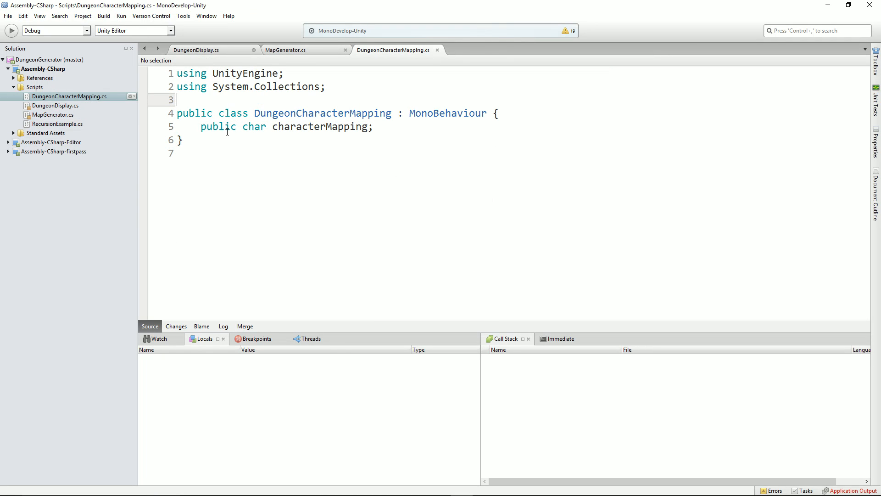
Highlight the public char characterMapping field, then return to the Unity editor
triple_click(285, 127)
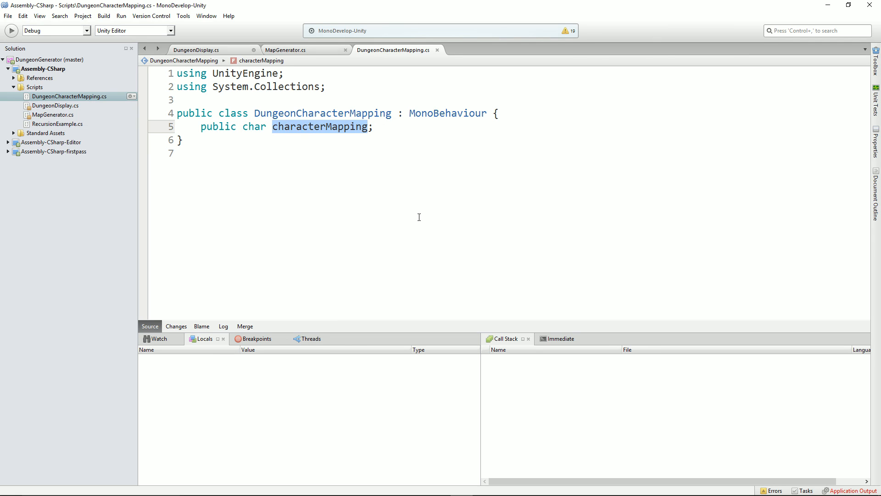
key(alt+tab)
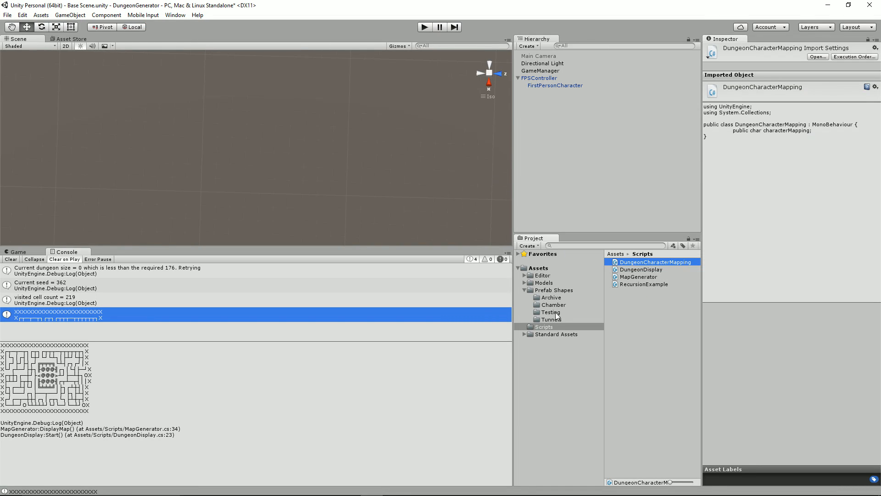
Check the Character Mapping of Chamber prefabs room_entrance-b, room_entrance-l and wall_corner-br
click(554, 304)
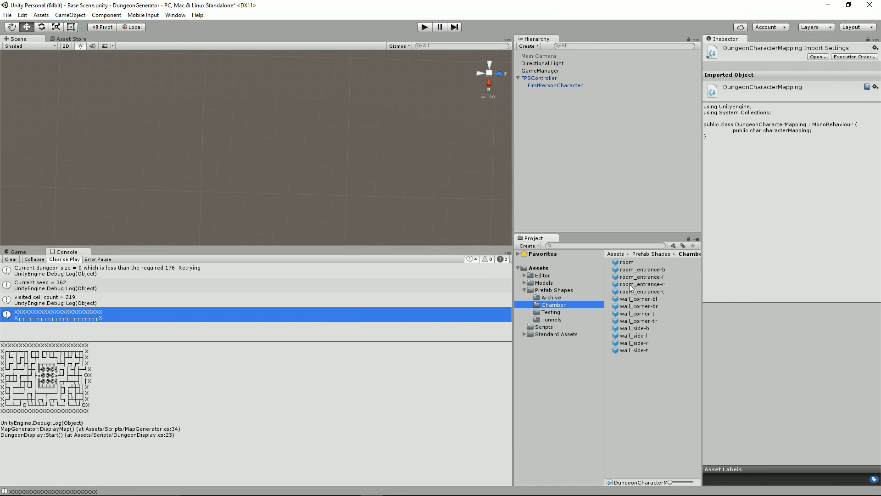
click(642, 269)
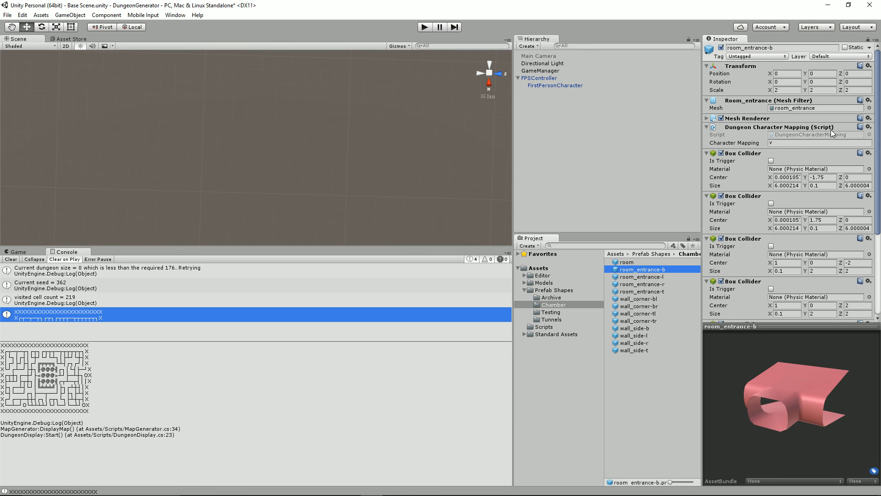
click(818, 143)
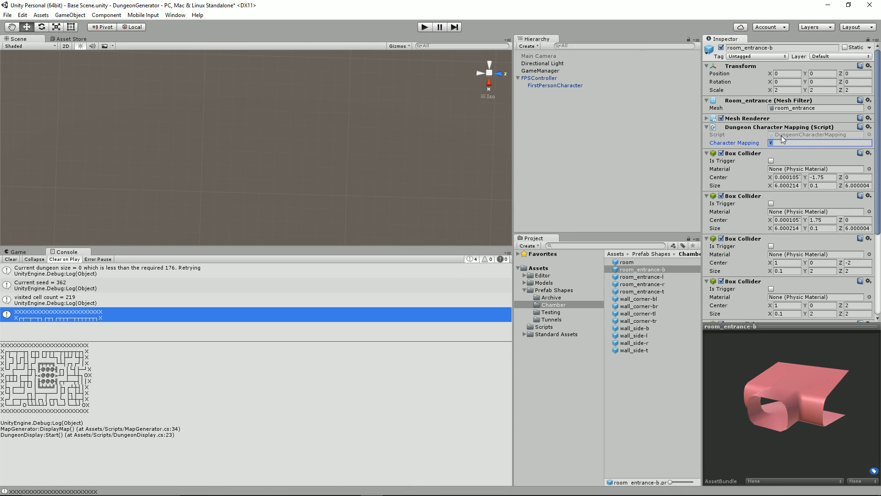
click(642, 276)
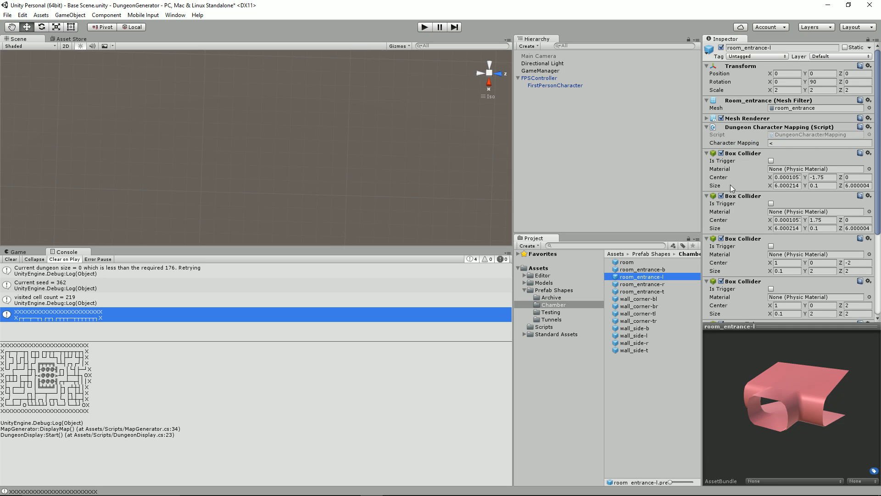
click(817, 142)
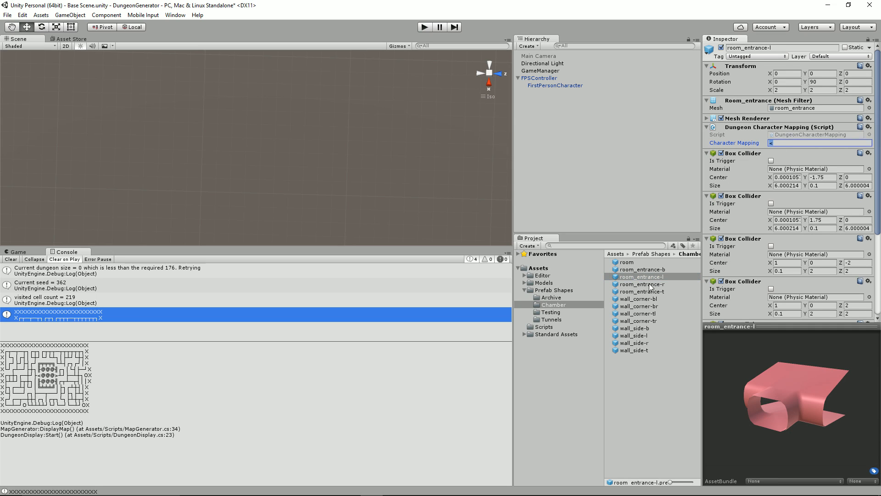
click(639, 305)
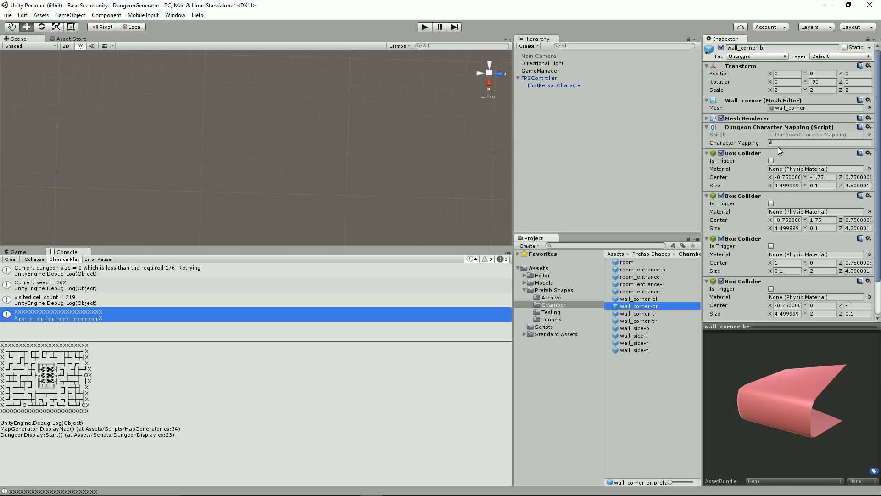
click(820, 143)
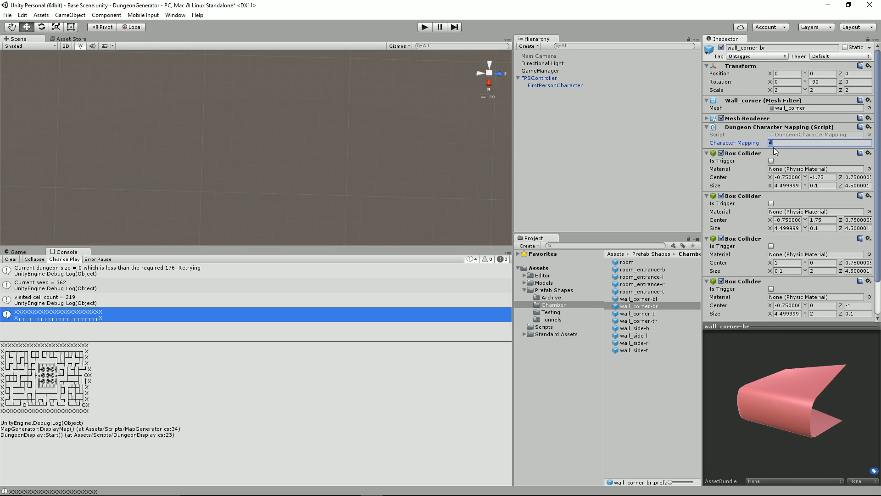
mouse_move(571, 306)
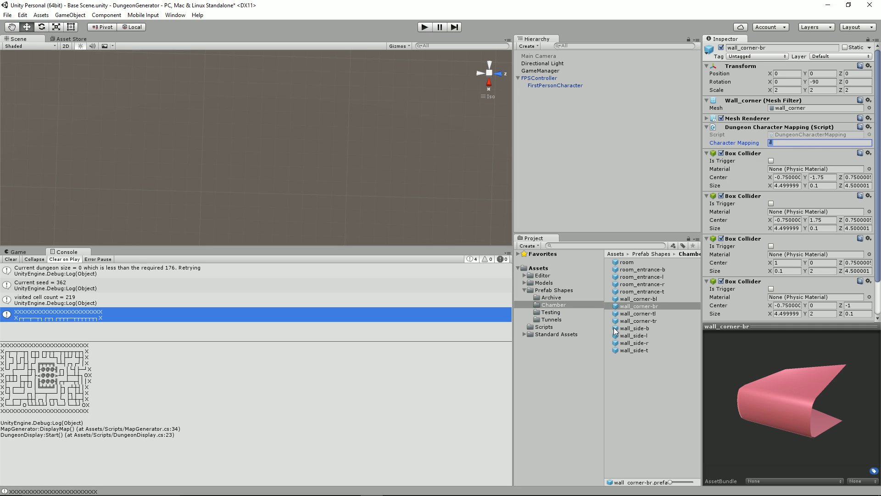
click(637, 313)
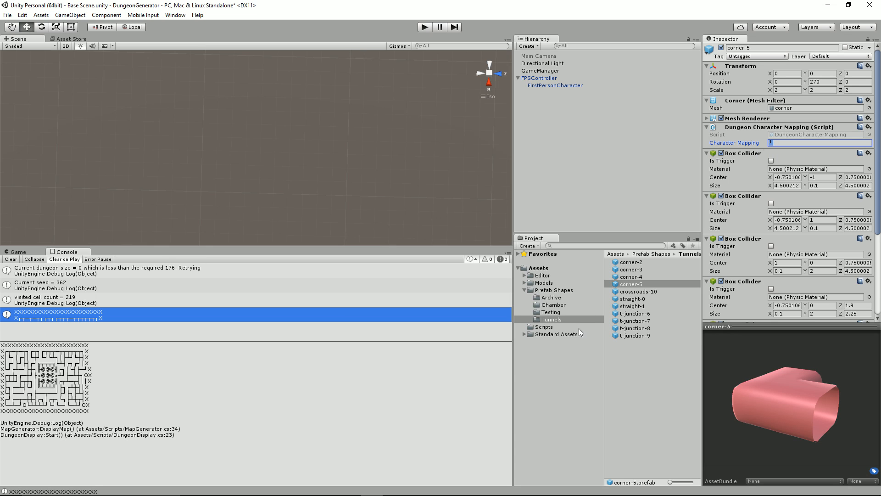
mouse_move(646, 300)
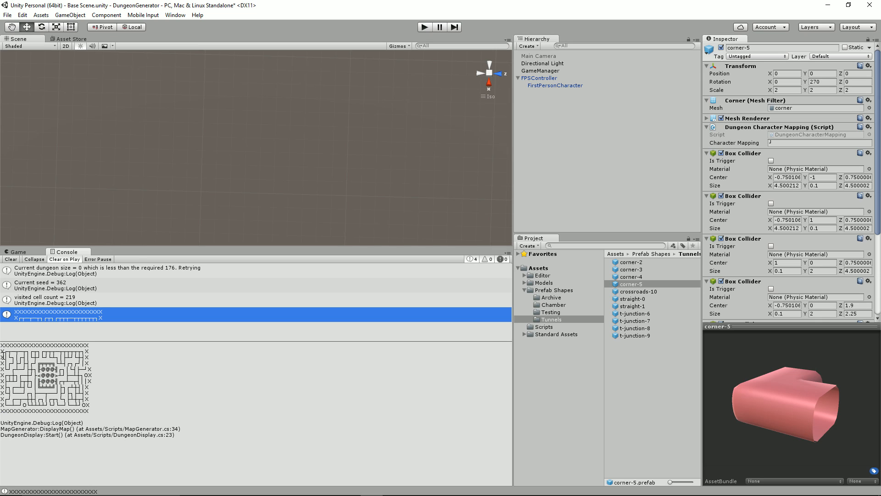
mouse_move(765, 162)
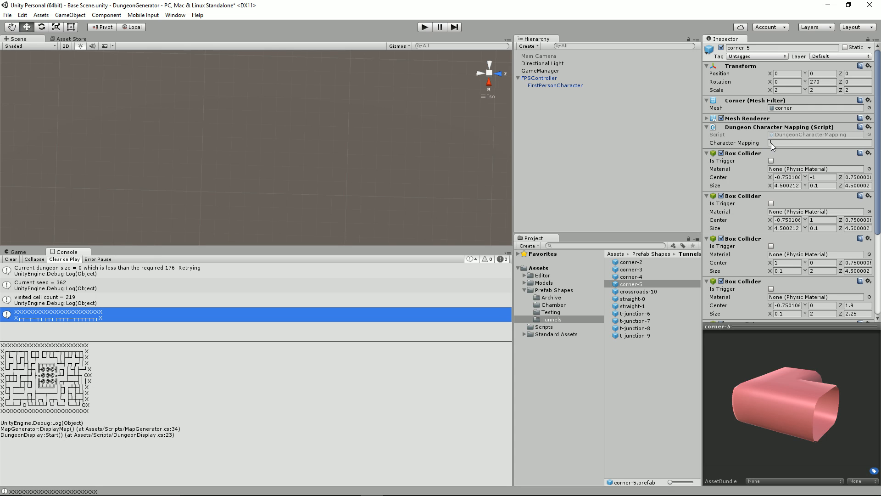
Check the corner-5 tunnel prefab's Character Mapping, then go back to MonoDevelop
click(818, 142)
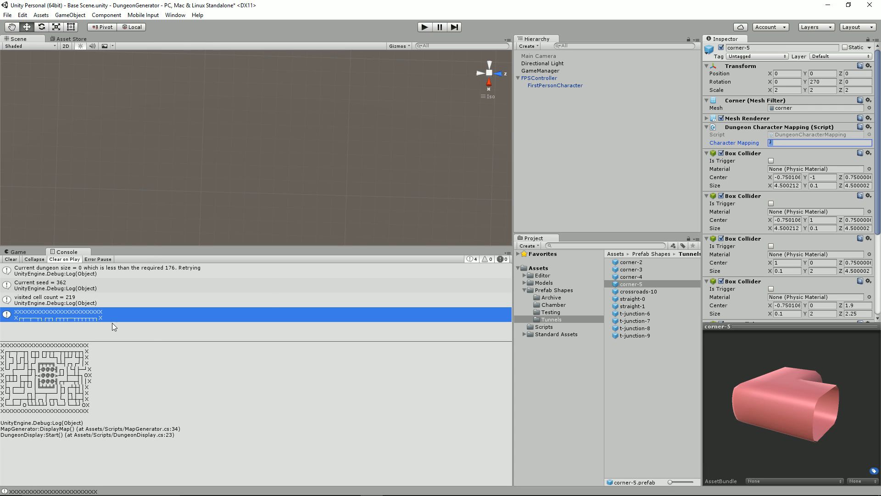
key(alt+tab)
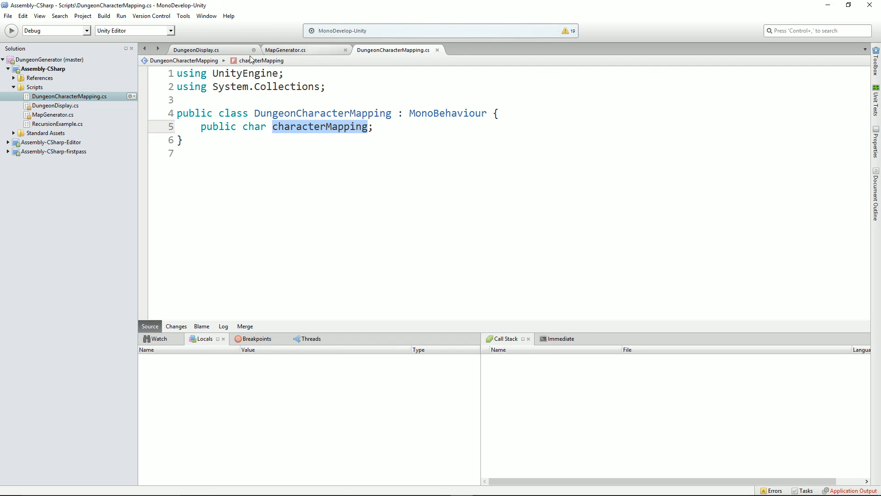
Show DungeonDisplay.cs and highlight its public dungeonShapes List declaration
click(197, 49)
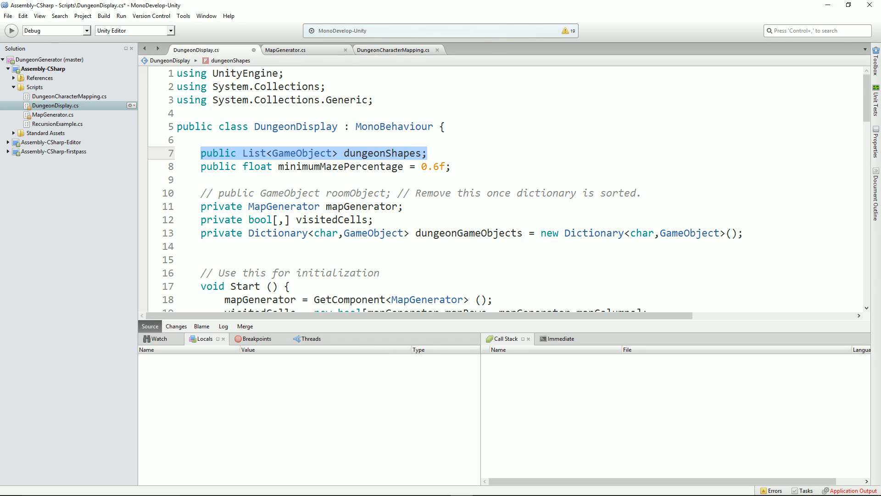
click(367, 153)
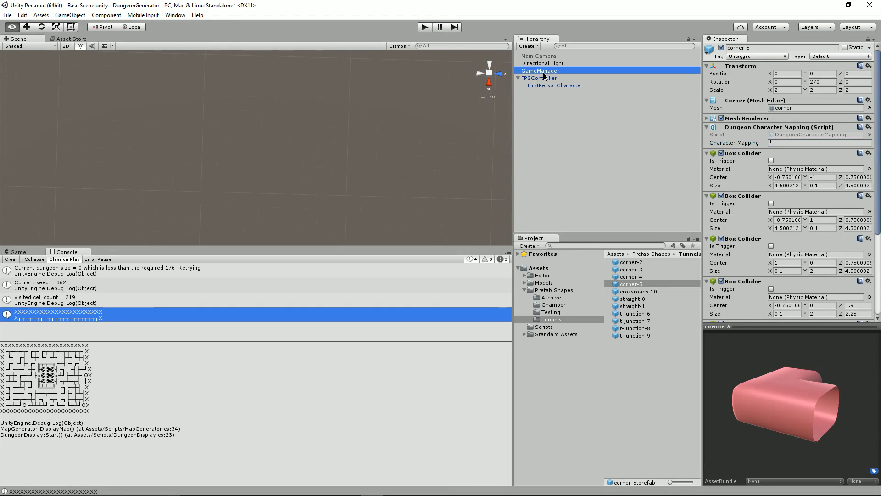
Select GameManager to view its 24-element Dungeon Shapes list of tunnel and chamber prefabs
click(540, 70)
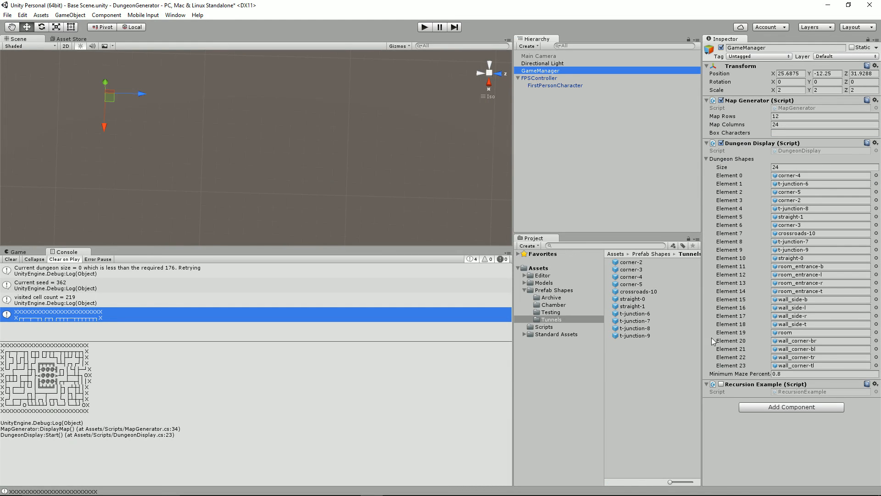
mouse_move(807, 183)
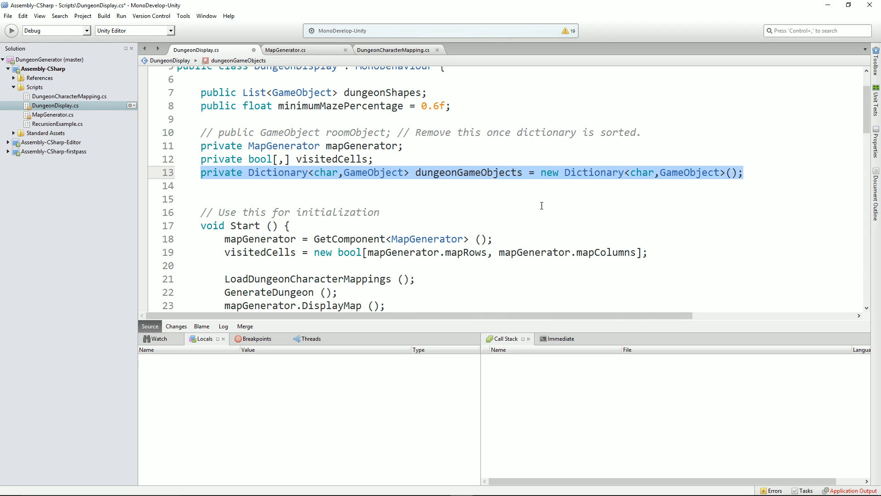
mouse_move(333, 187)
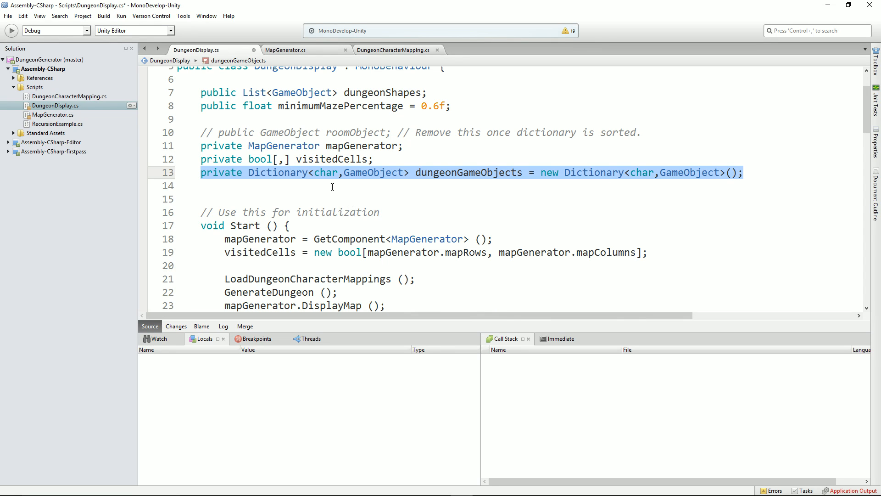
double_click(326, 172)
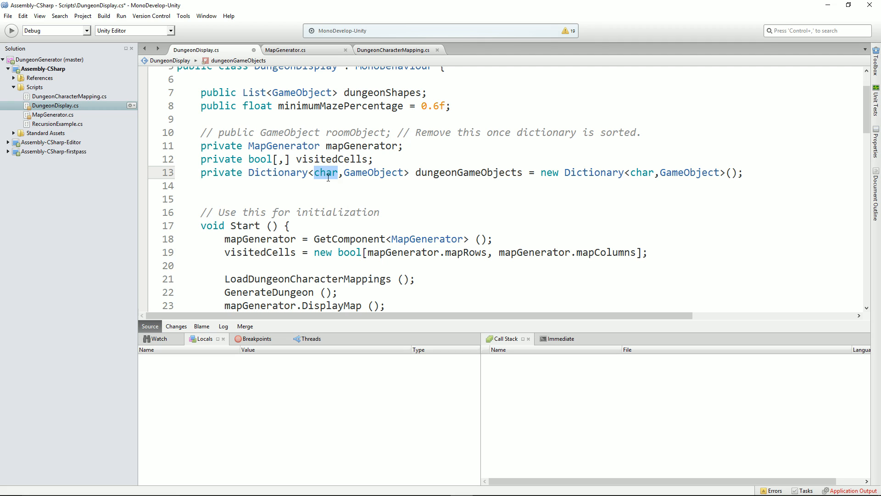
double_click(372, 172)
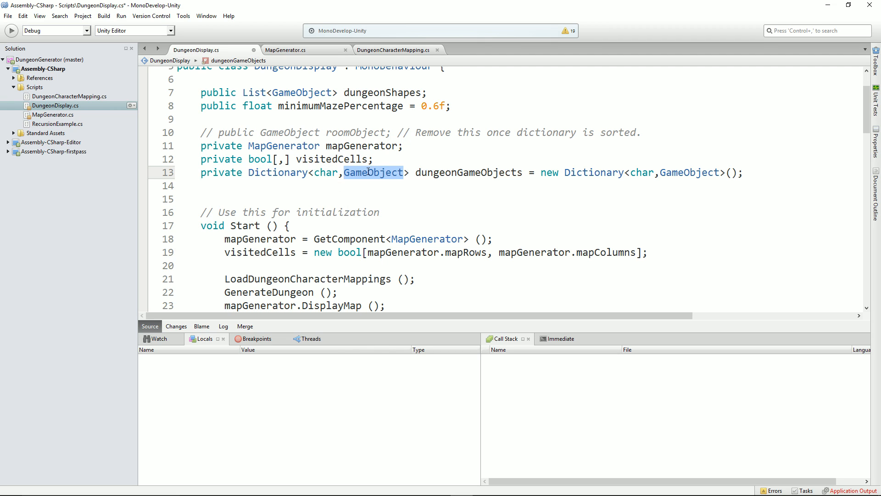
click(310, 173)
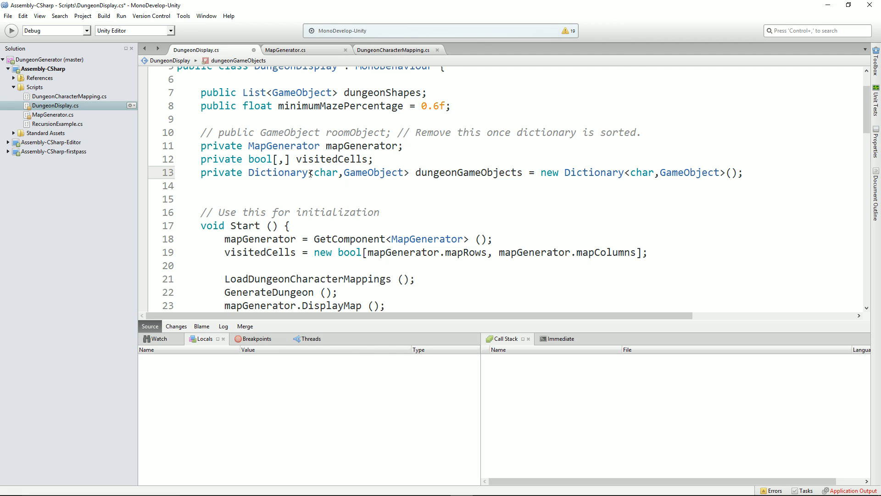
drag(312, 172, 395, 172)
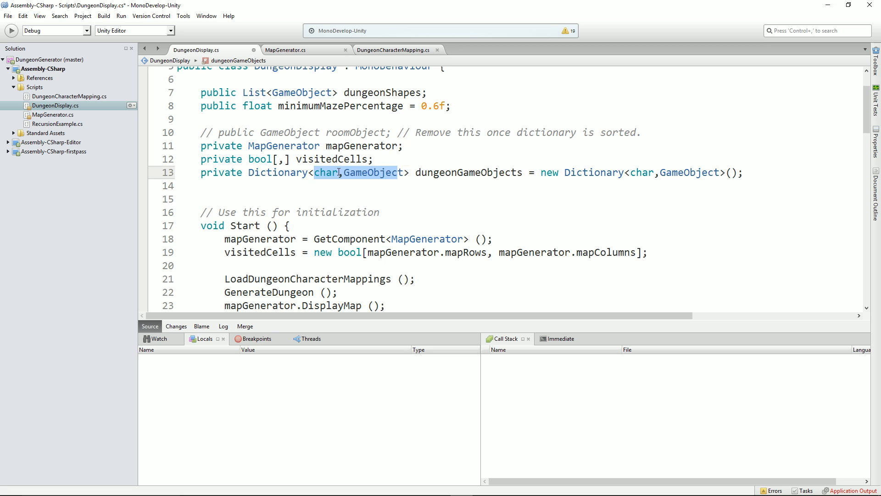
click(352, 182)
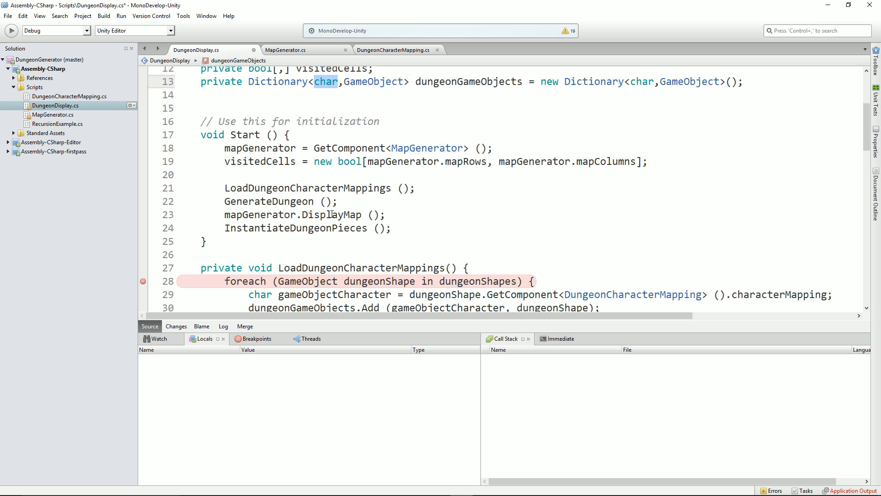
mouse_move(330, 211)
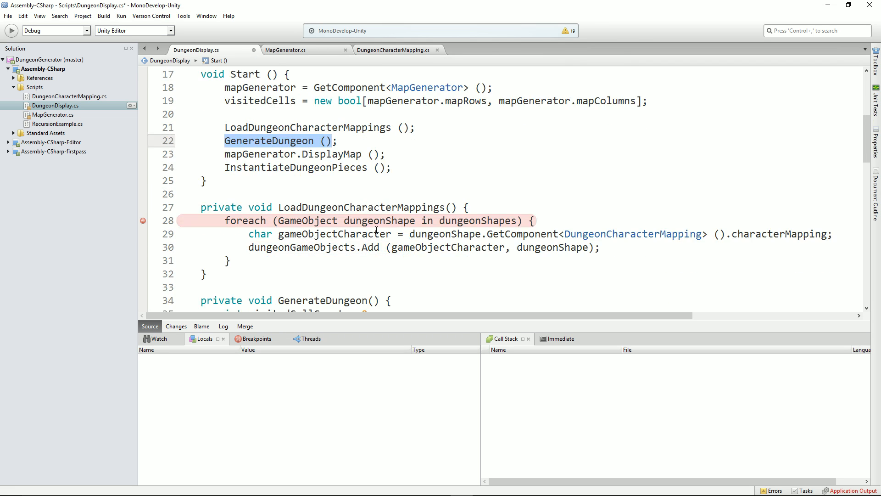
scroll(down, 3)
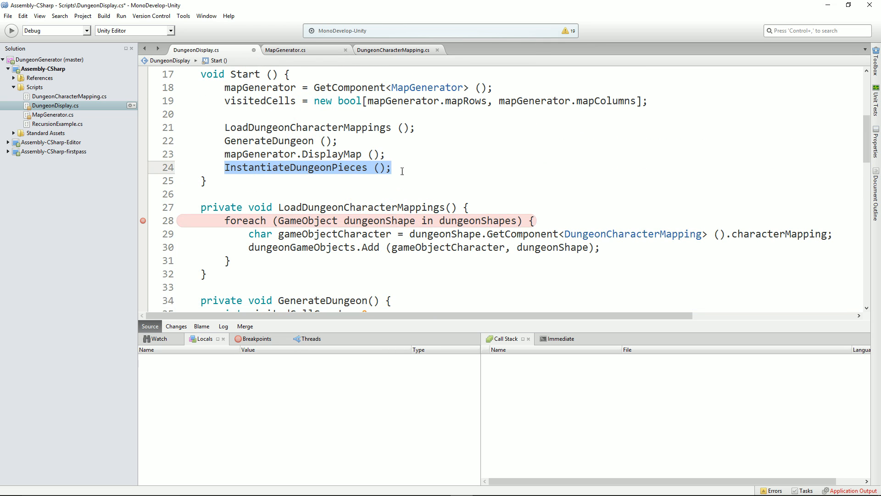
mouse_move(395, 196)
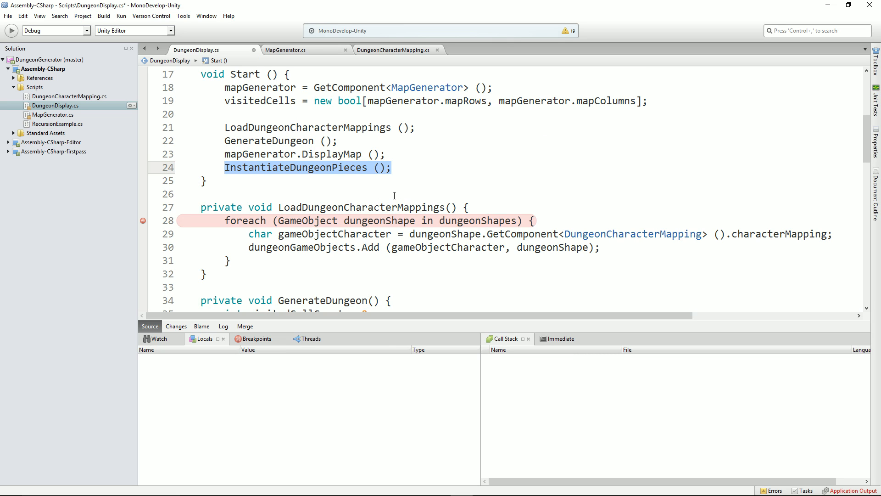
mouse_move(400, 168)
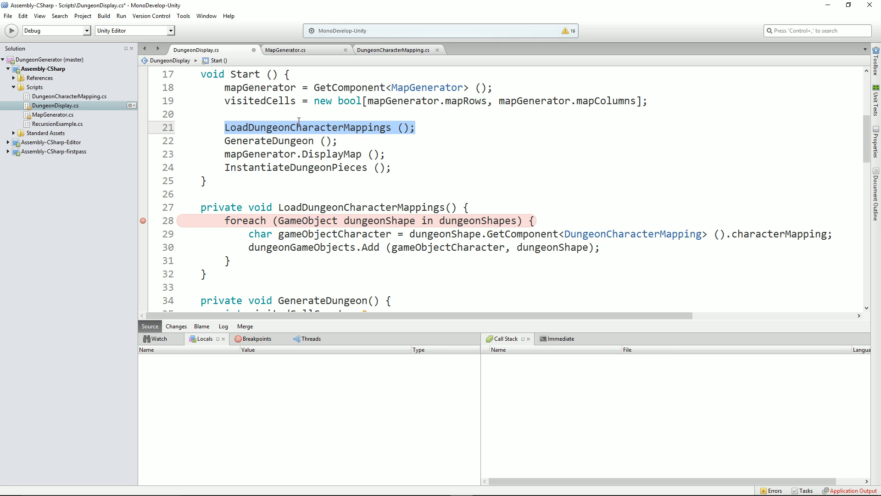
mouse_move(291, 146)
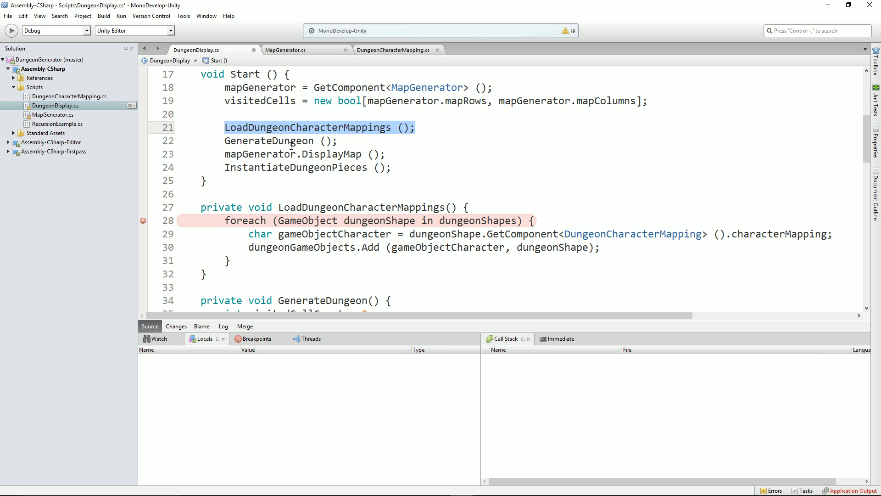
mouse_move(466, 148)
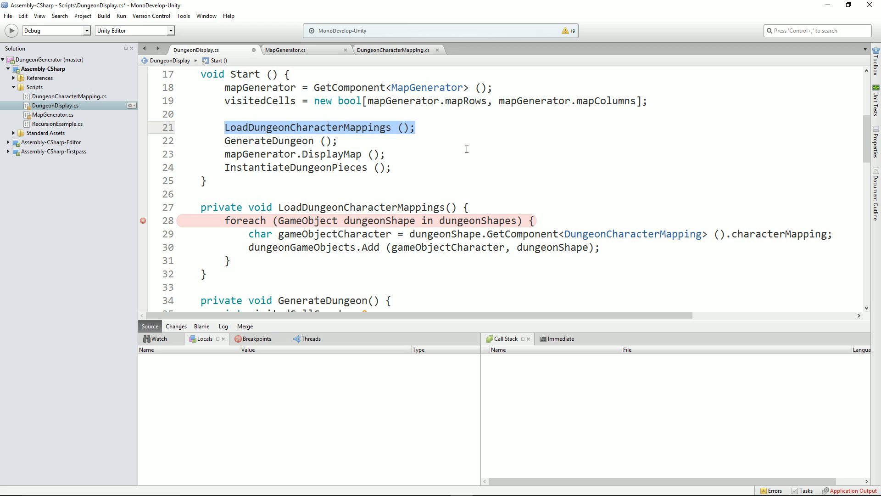
scroll(down, 3)
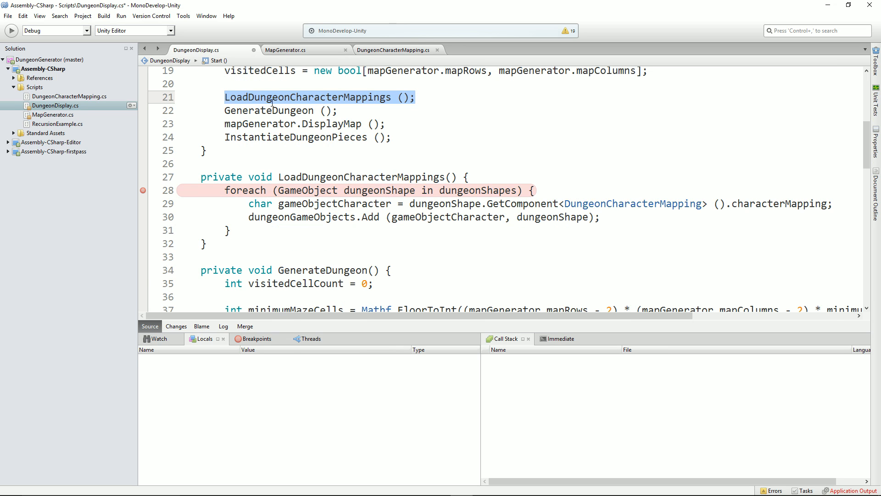
scroll(down, 3)
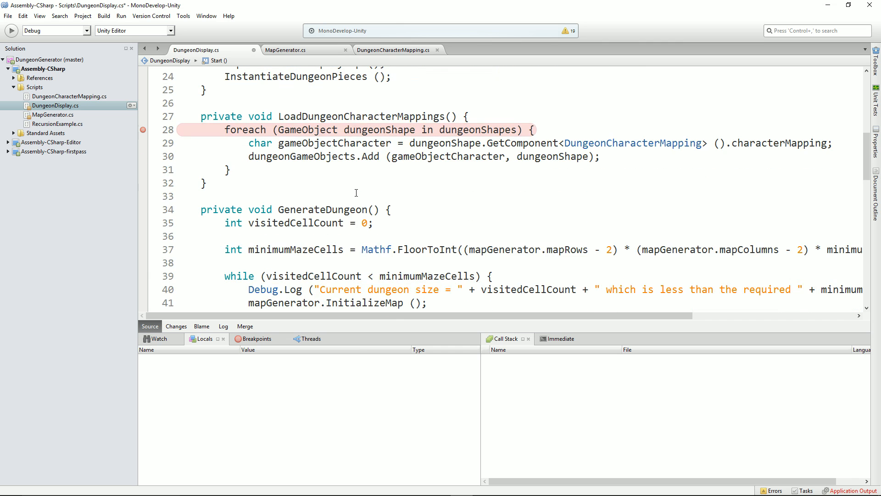
scroll(down, 3)
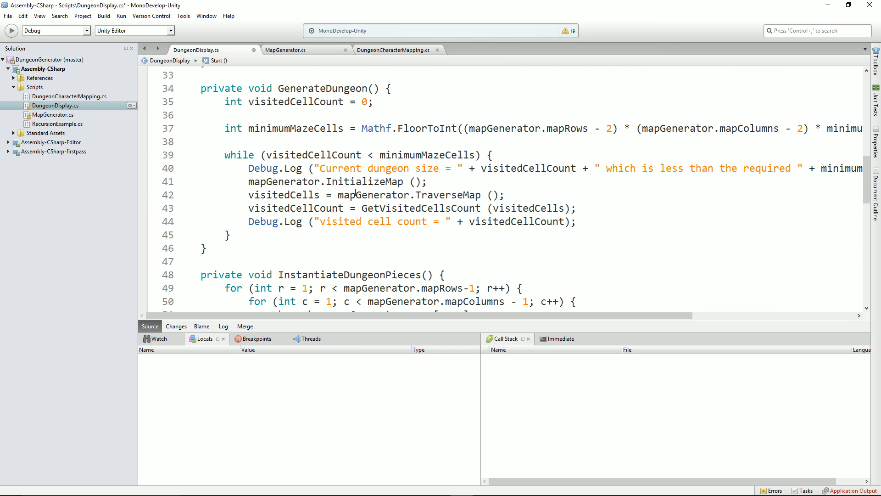
scroll(down, 3)
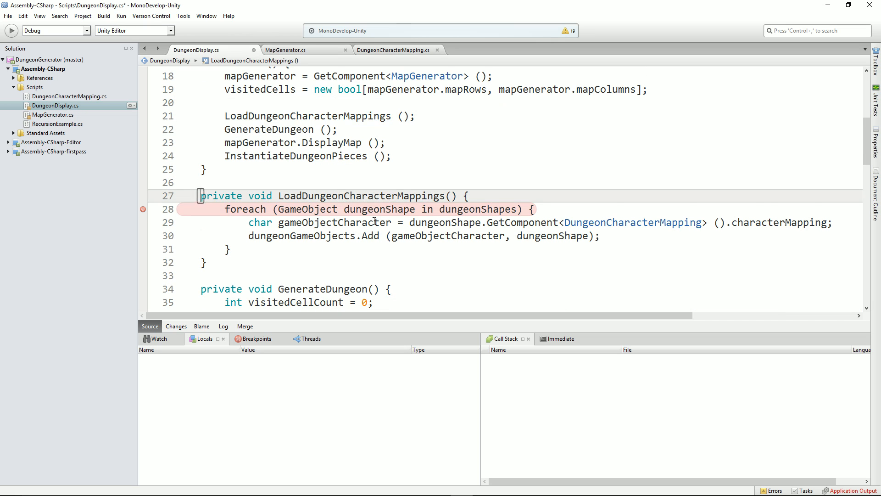
scroll(down, 3)
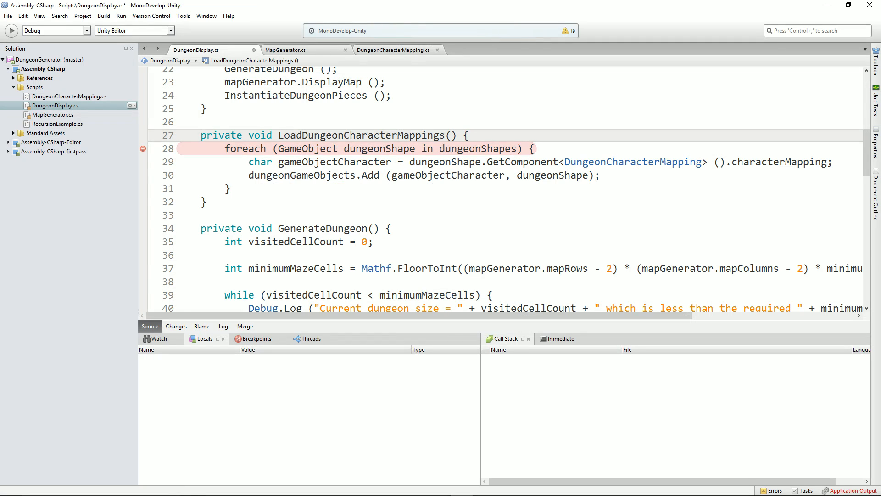
double_click(633, 162)
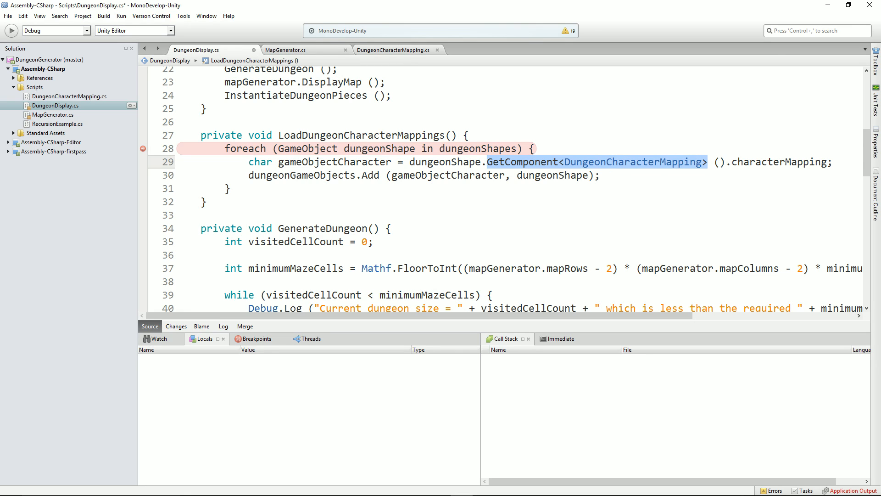
click(605, 161)
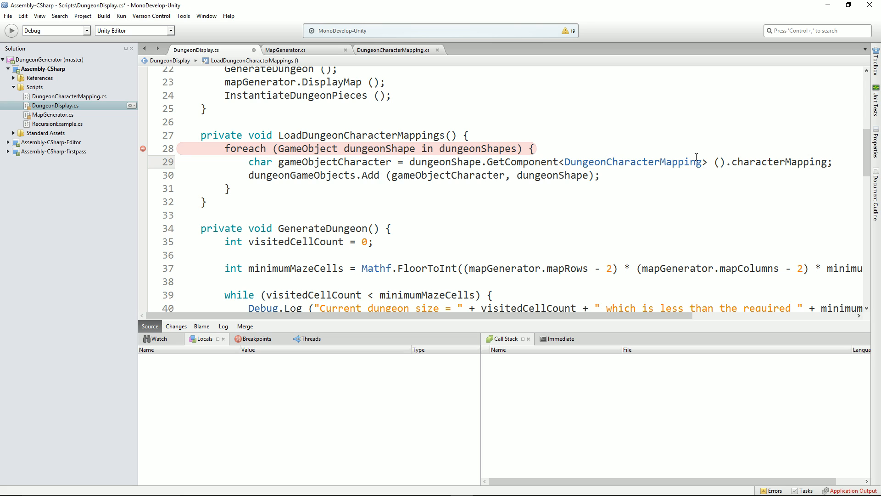
drag(712, 162, 832, 162)
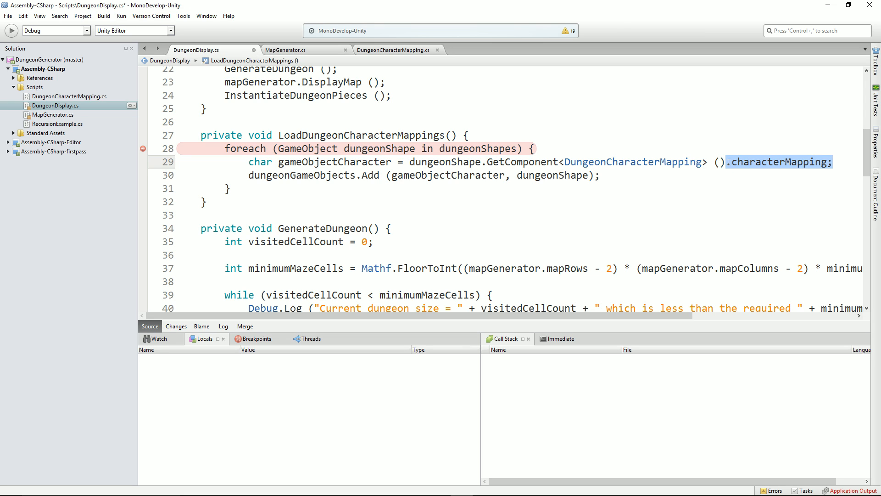
click(786, 161)
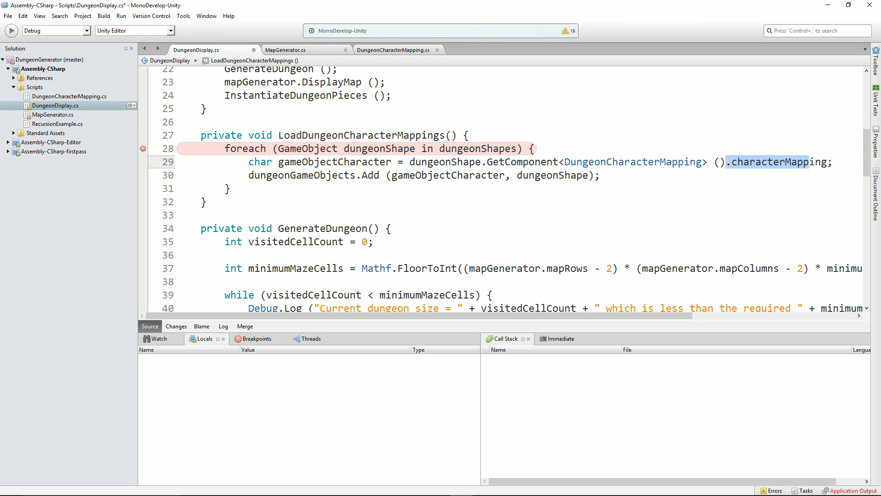
double_click(633, 162)
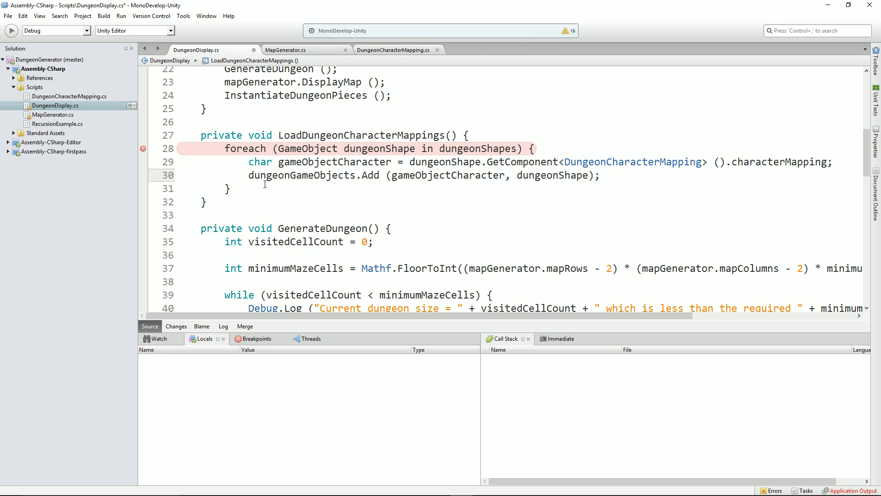
double_click(447, 176)
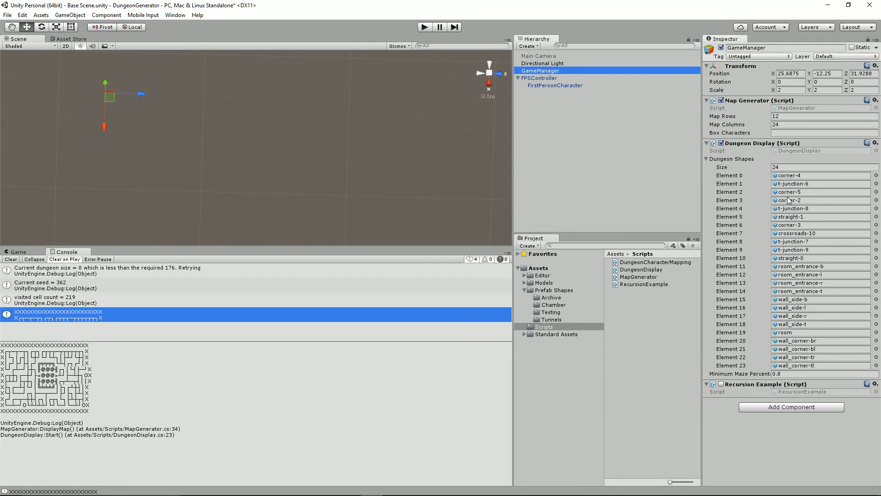
mouse_move(9, 360)
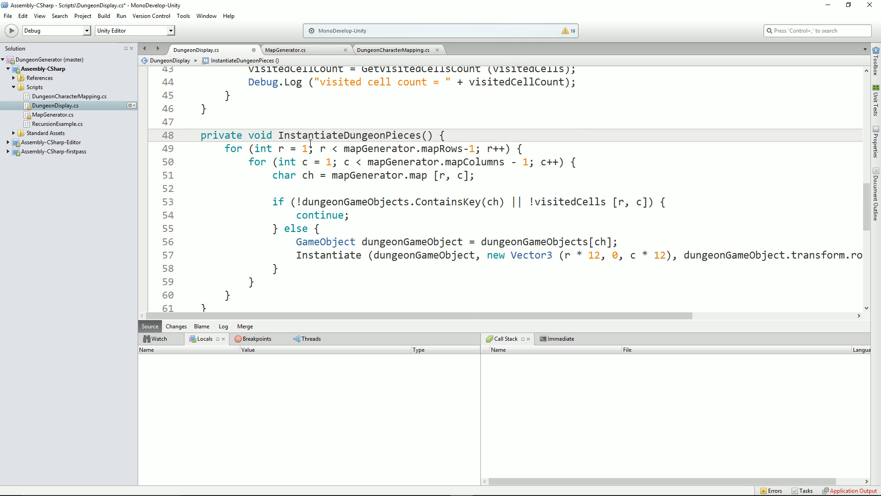
drag(304, 148, 576, 162)
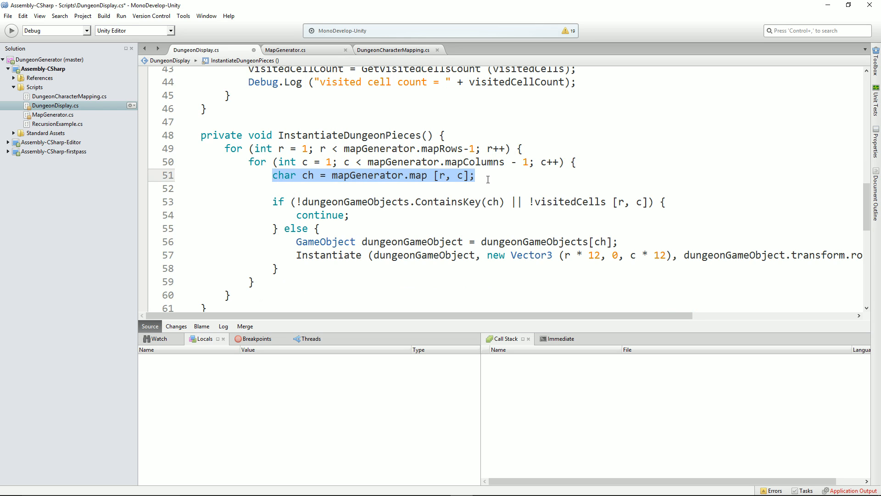
mouse_move(299, 202)
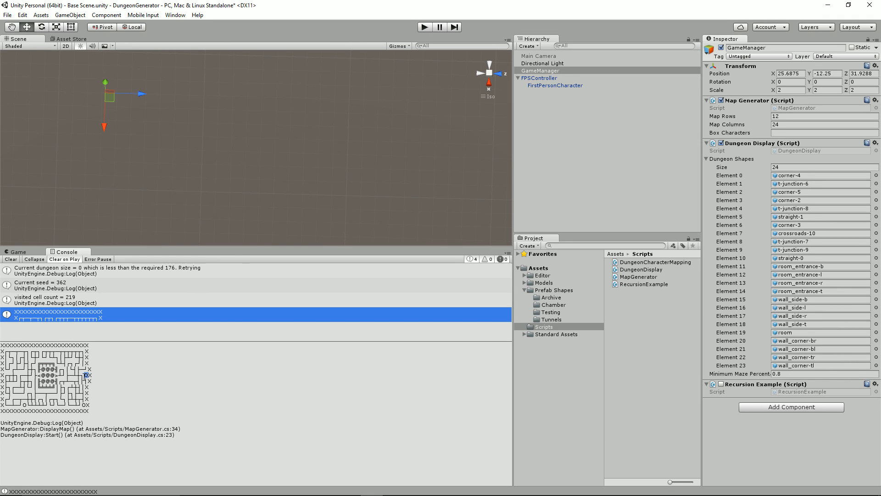
mouse_move(810, 179)
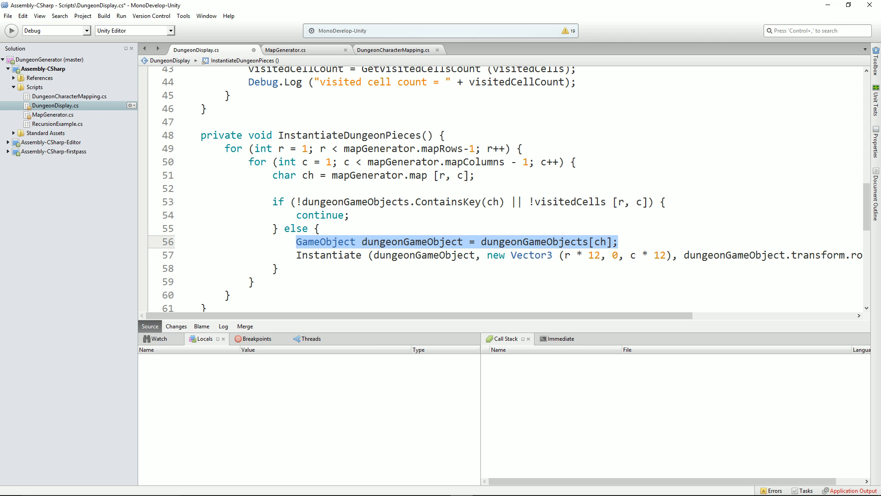
click(478, 241)
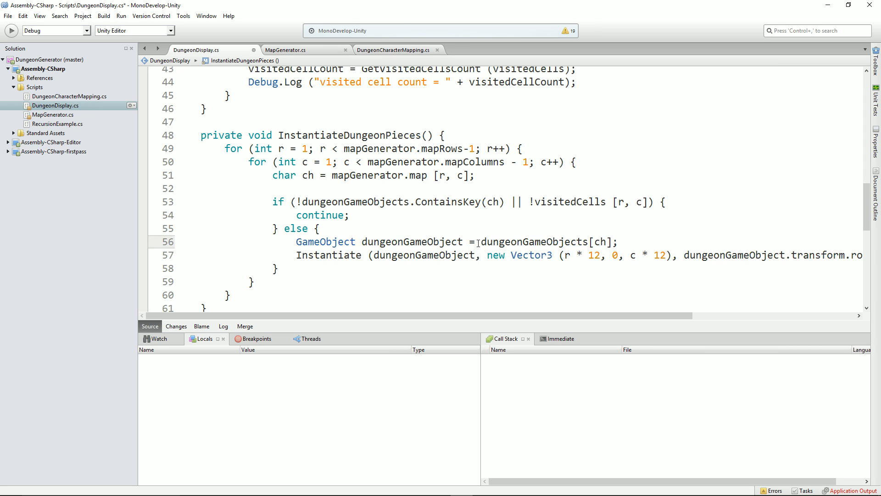
drag(482, 242, 617, 242)
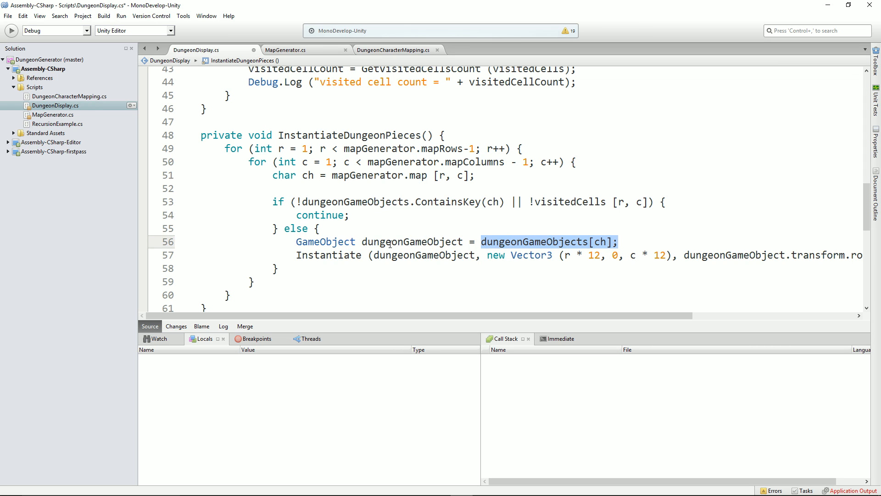
double_click(409, 242)
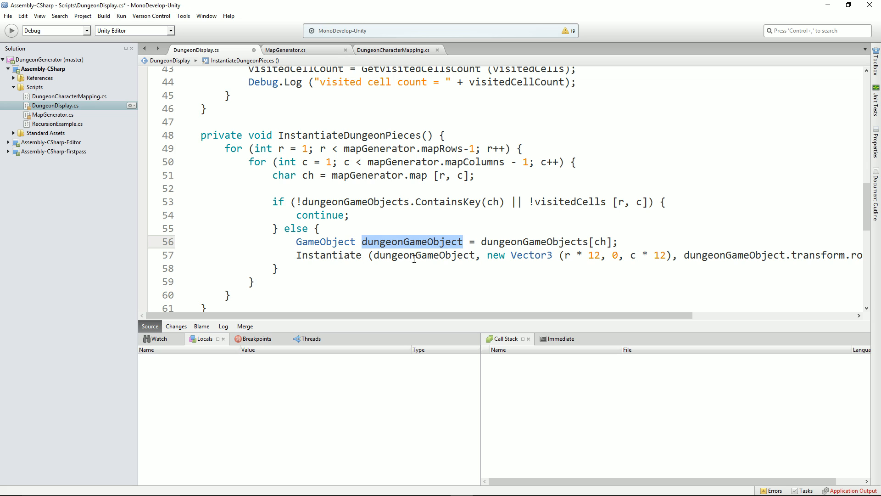
double_click(422, 255)
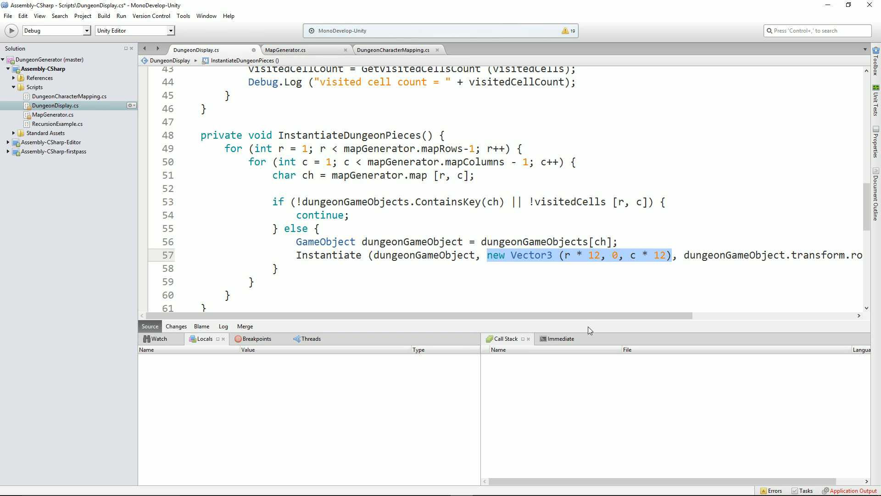
scroll(right, 3)
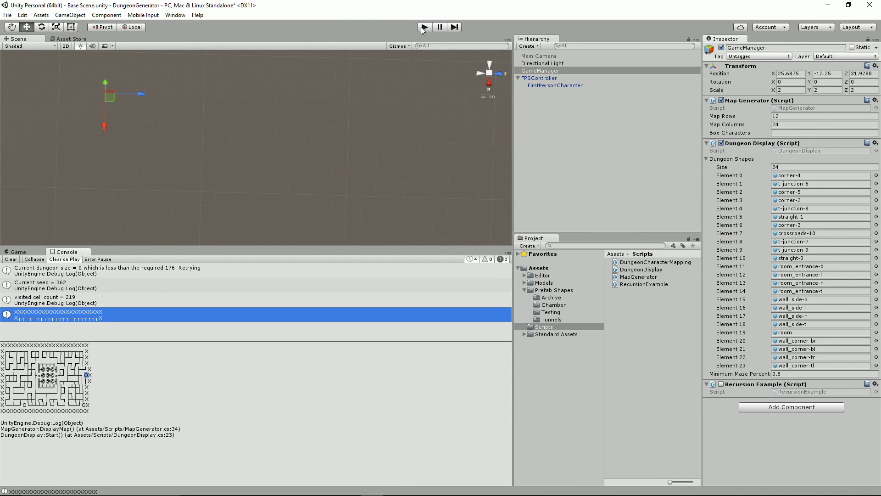
Run the scene and walk the first-person player through the pink maze, then pause and stop
click(424, 26)
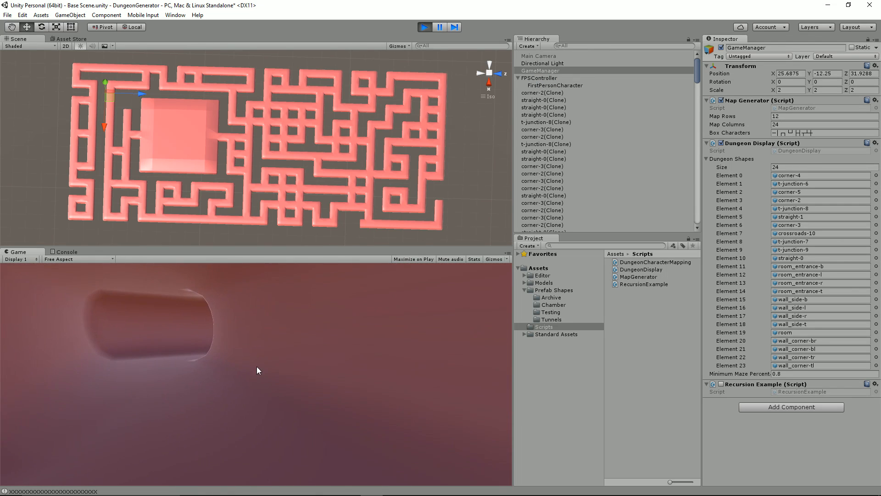
click(540, 77)
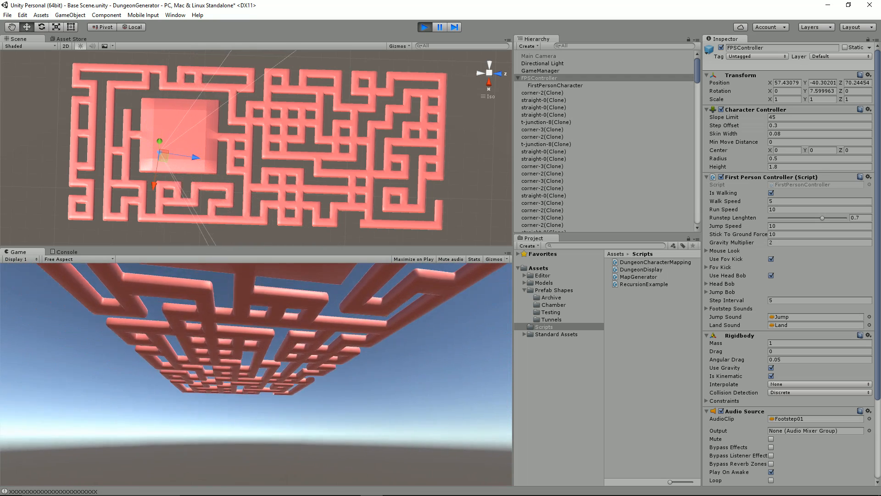
click(439, 26)
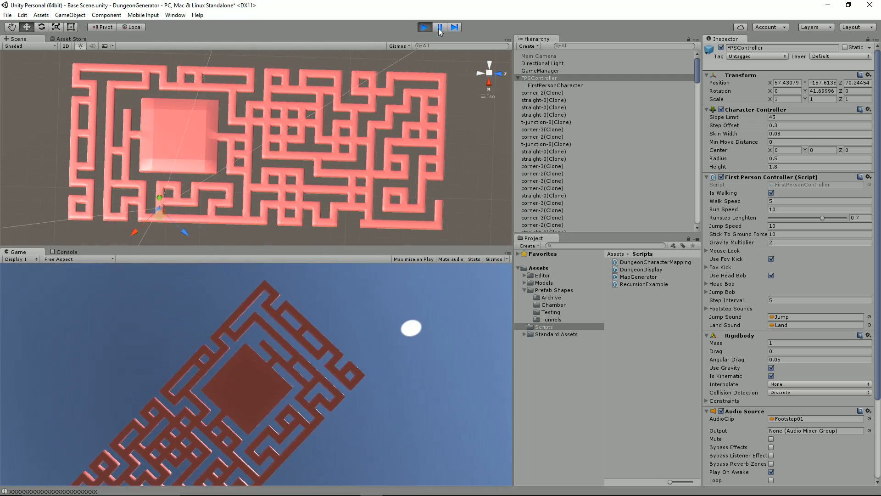
click(424, 26)
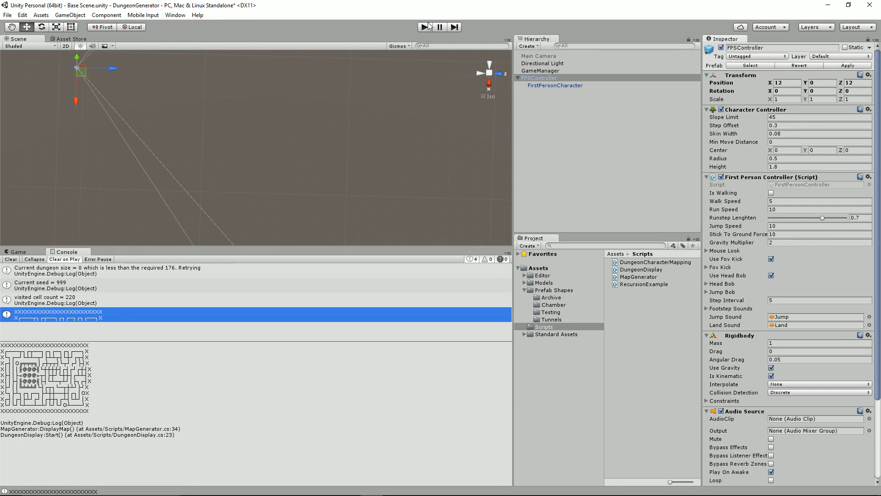
Re-enter play mode to run the dungeon scene again
click(423, 26)
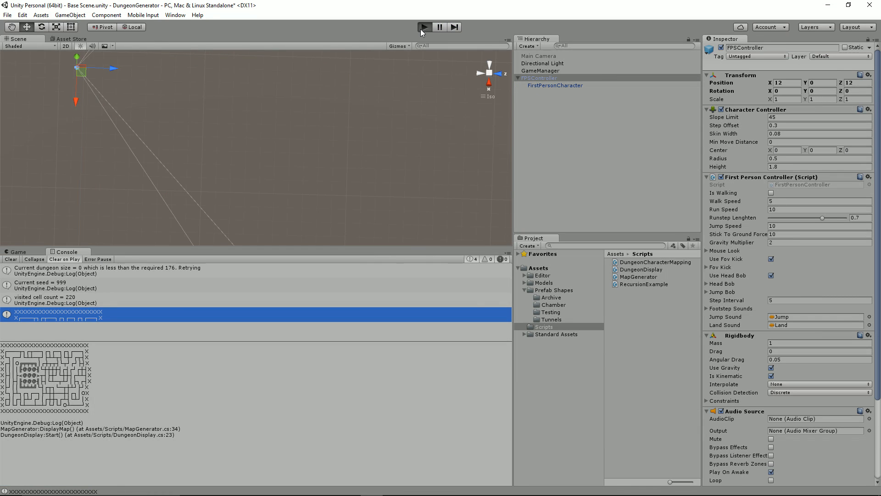
click(425, 26)
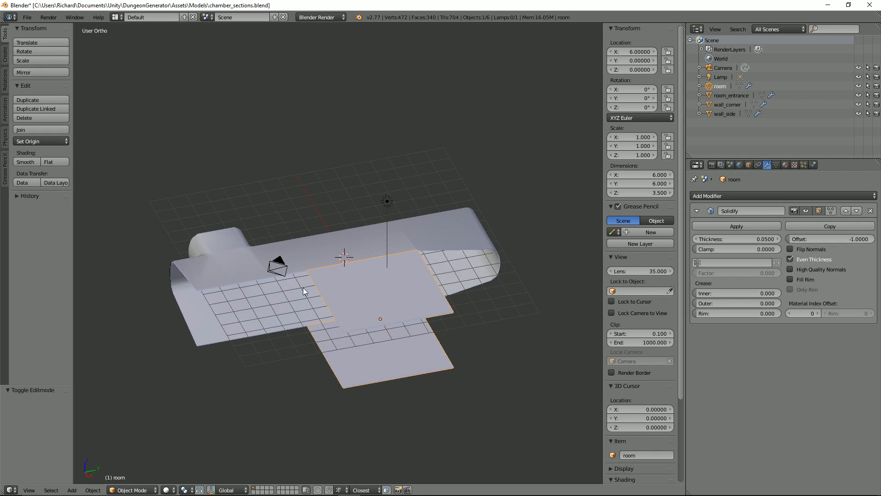
scroll(down, 3)
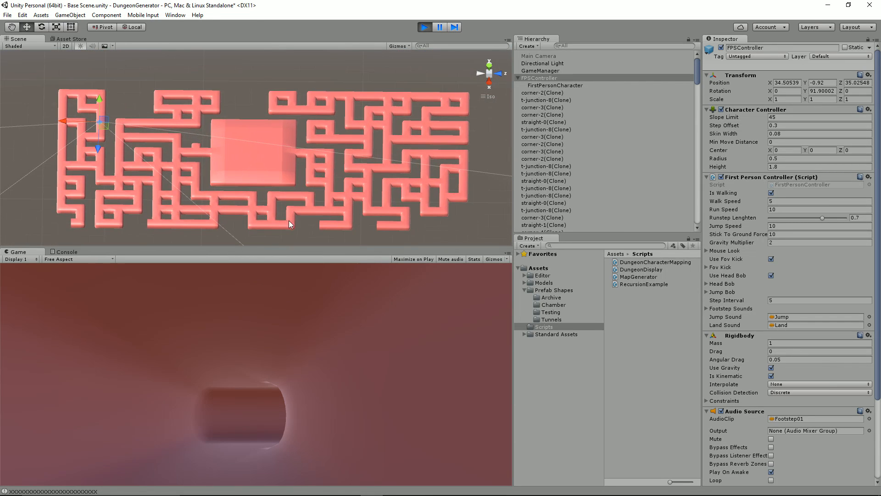
mouse_move(376, 227)
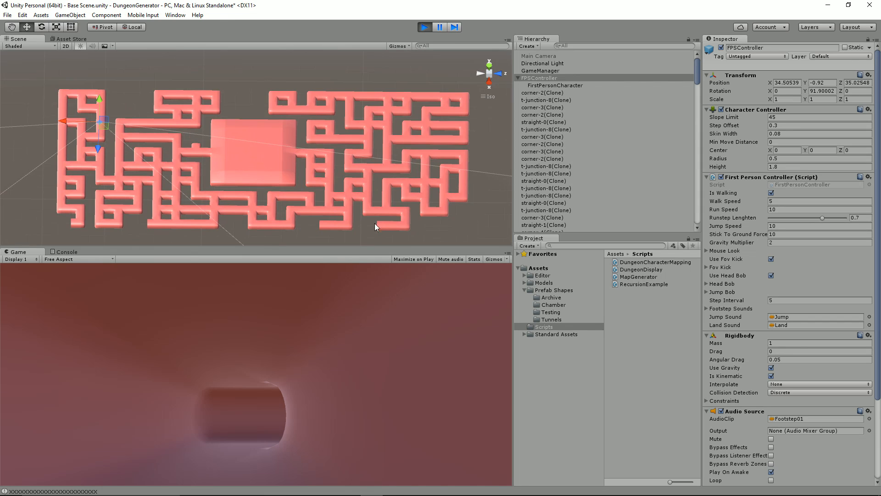
mouse_move(203, 155)
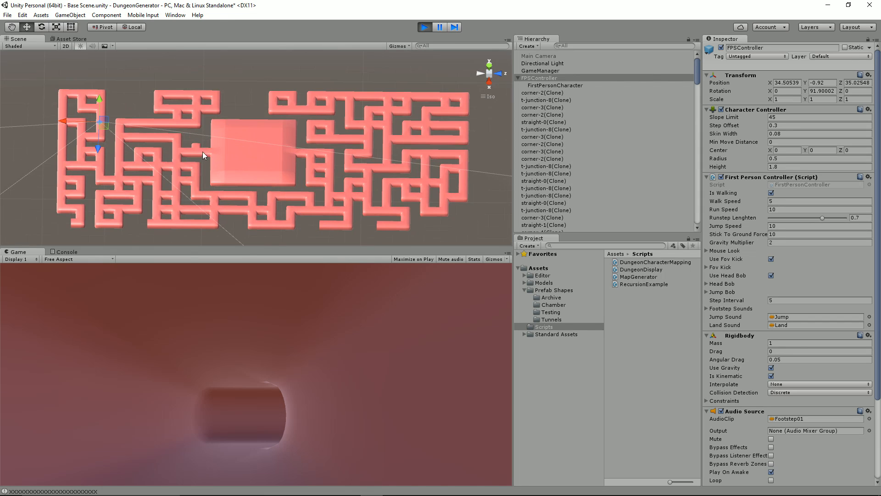
mouse_move(198, 162)
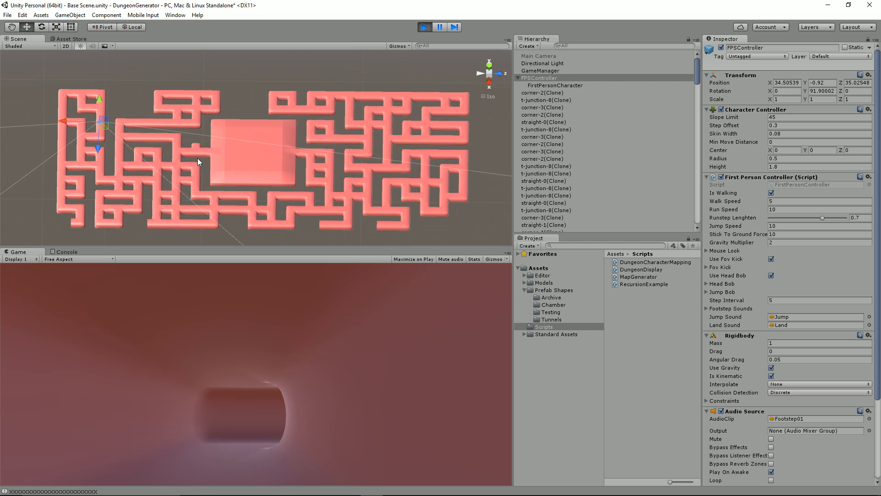
mouse_move(204, 133)
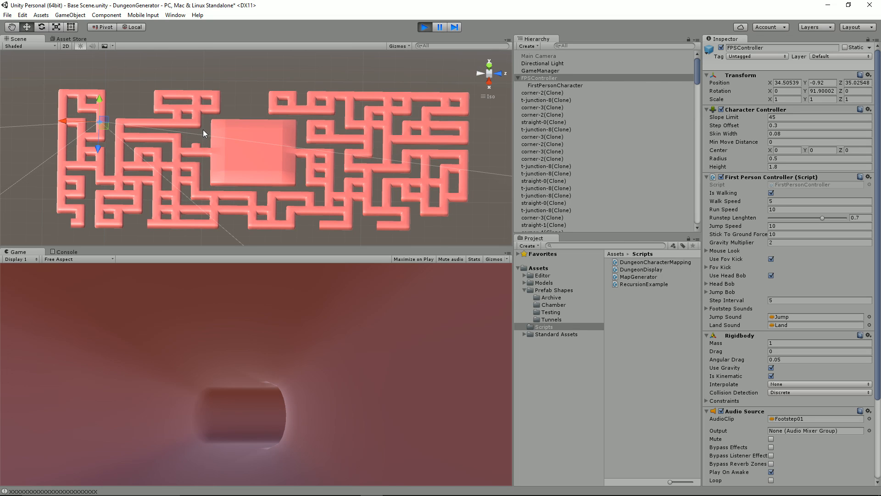
mouse_move(394, 223)
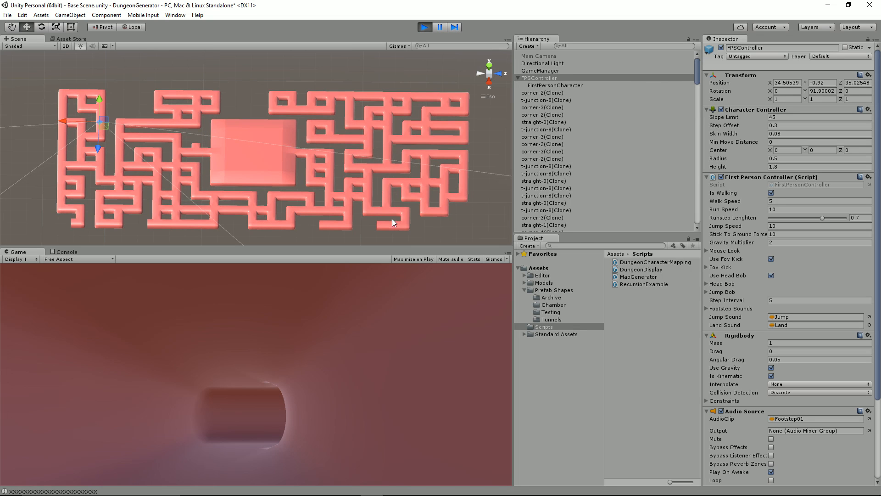
Compare the maze with the ASCII map printed in the Console, then exit play mode
click(67, 252)
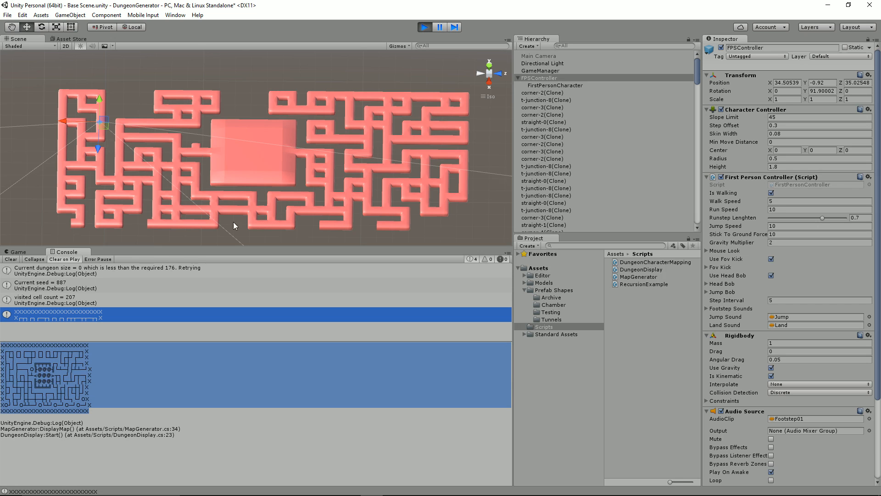
mouse_move(206, 140)
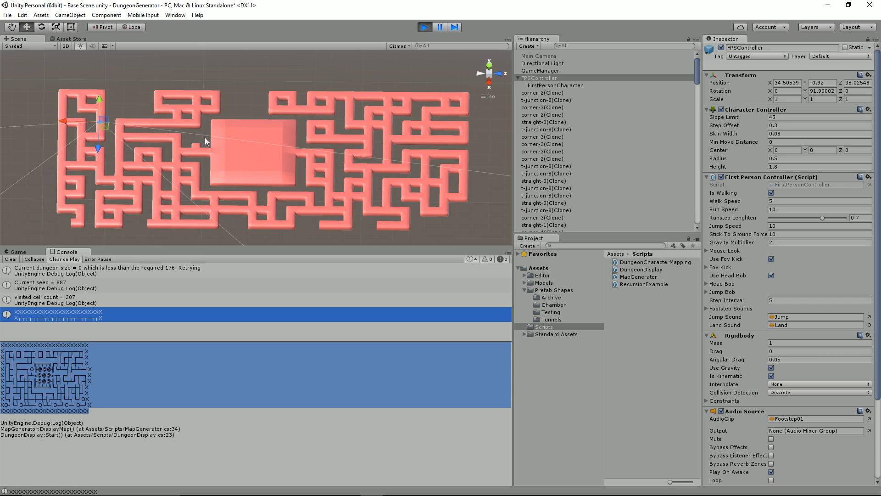
mouse_move(323, 219)
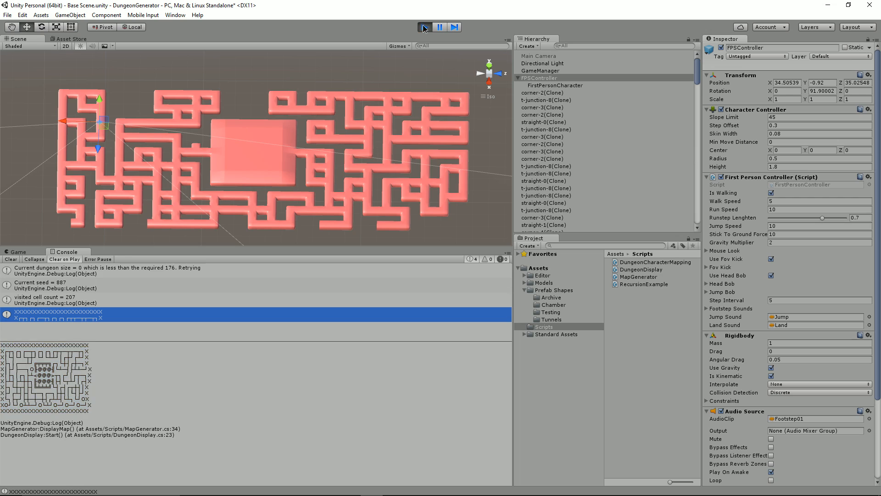
click(424, 26)
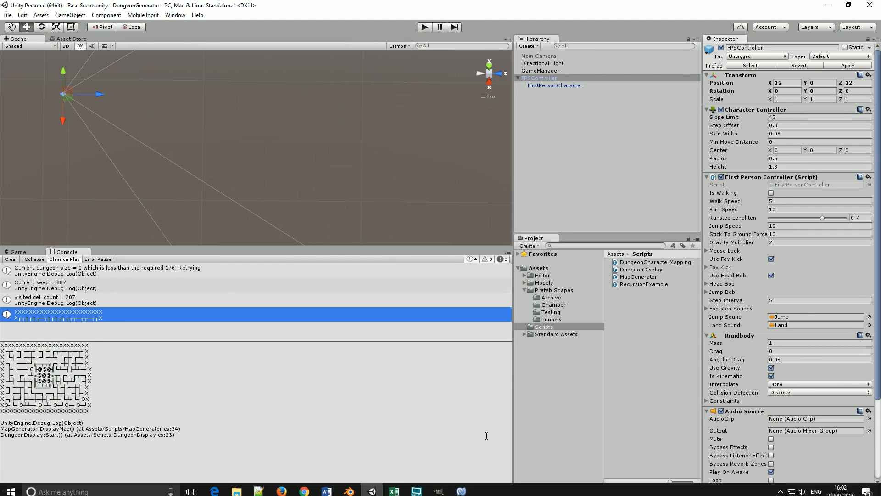